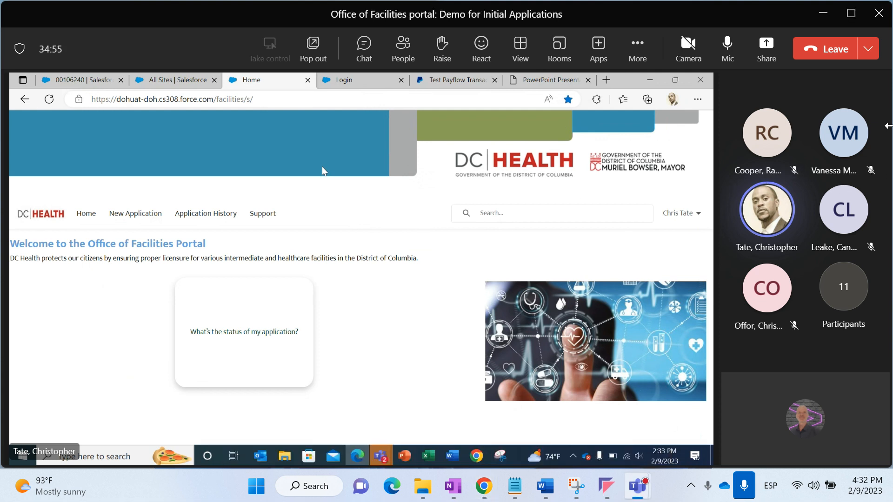
mouse_move(728, 48)
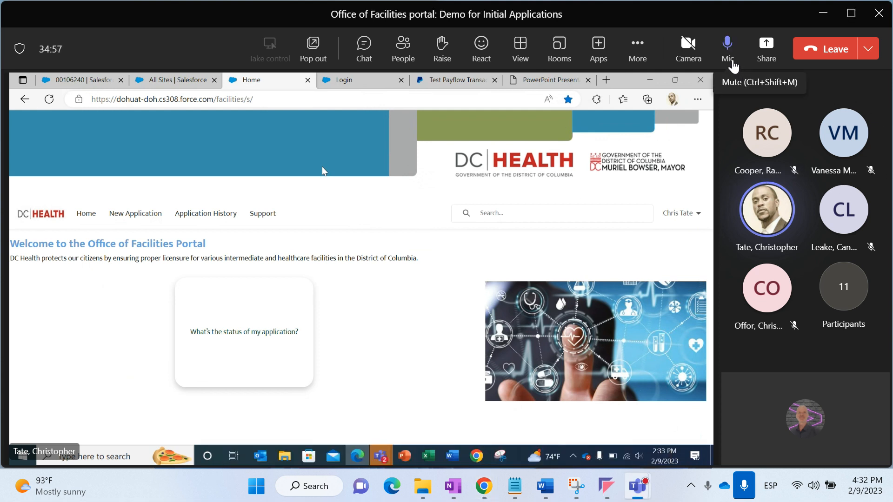
Step: Create a new application, select Home Care Agency as its type, and continue
left_click(727, 43)
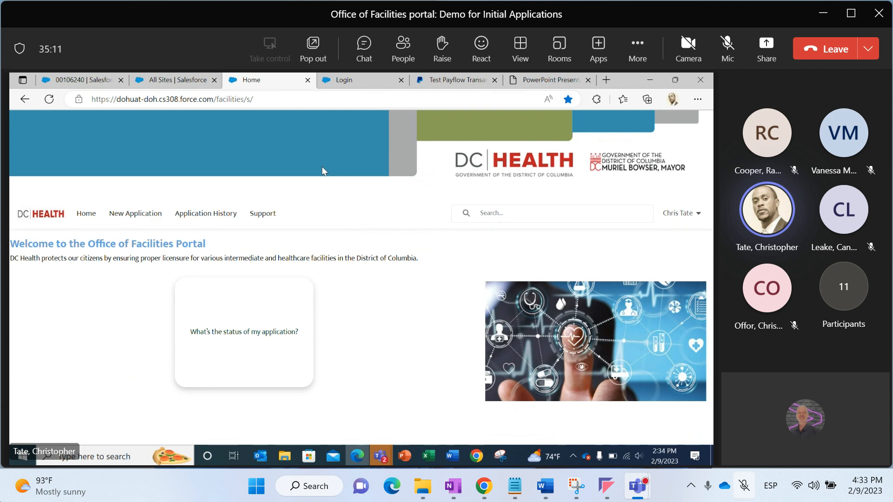
mouse_move(318, 173)
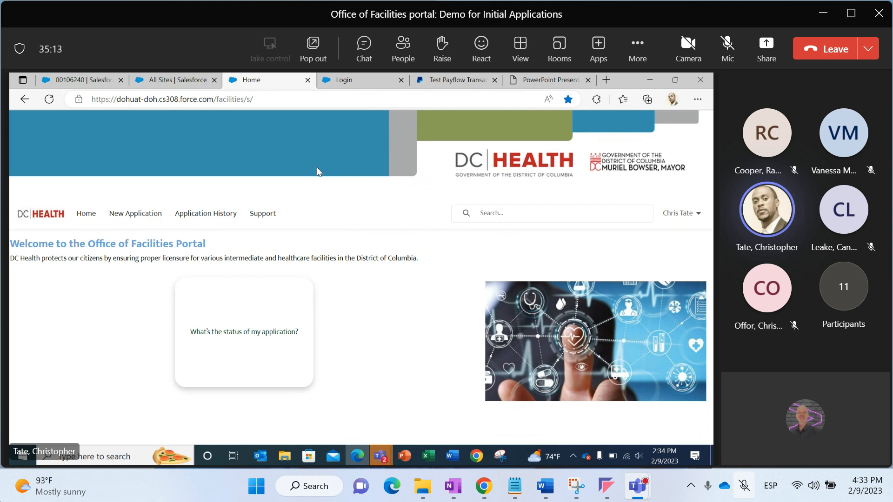
mouse_move(135, 213)
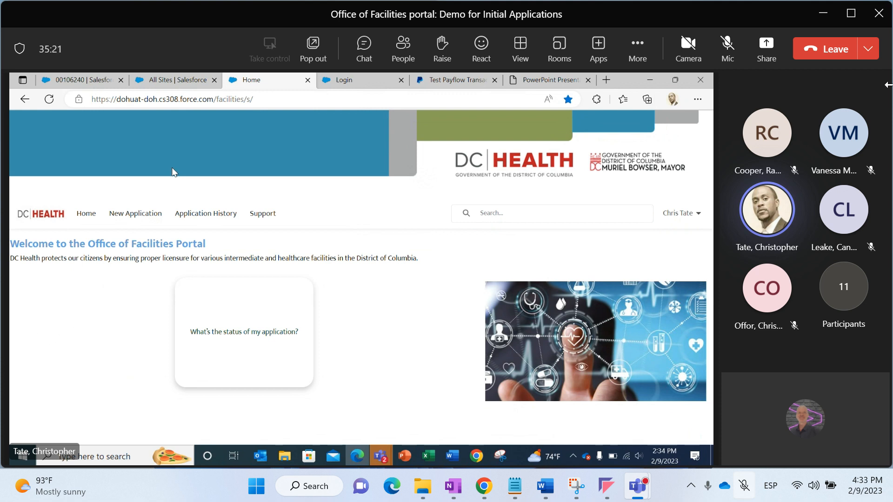
mouse_move(203, 182)
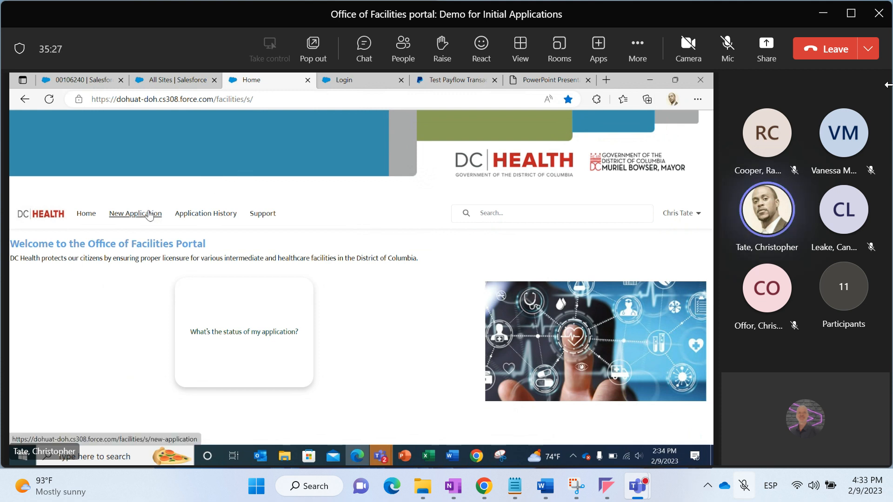
left_click(135, 213)
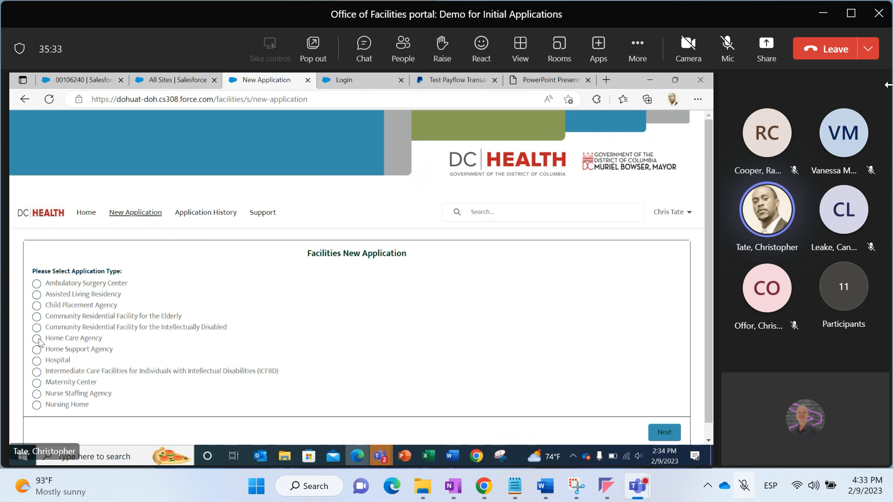
left_click(36, 337)
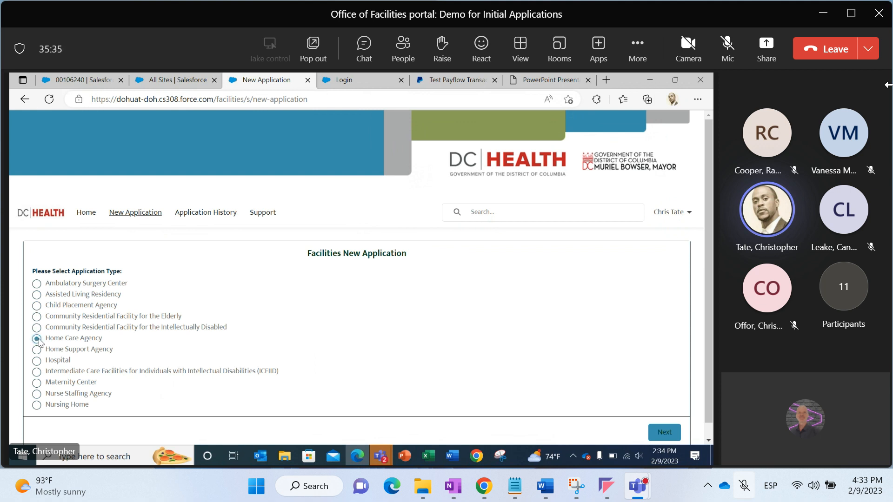
left_click(36, 338)
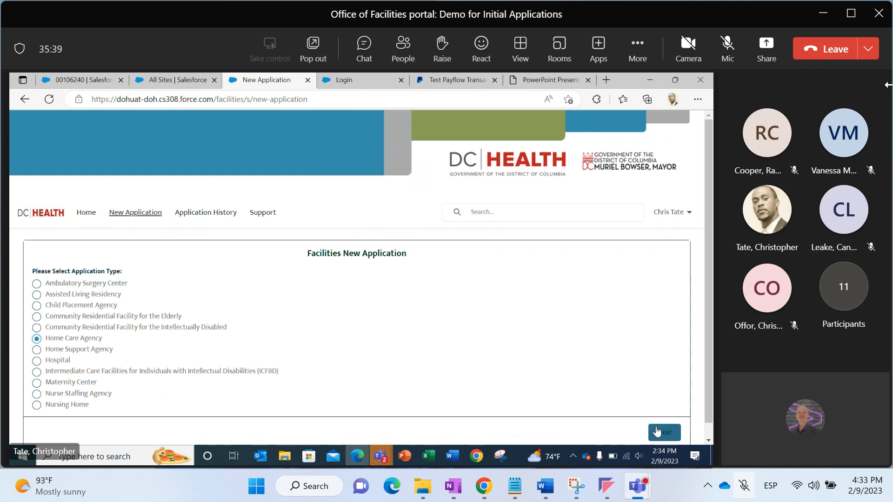
left_click(664, 433)
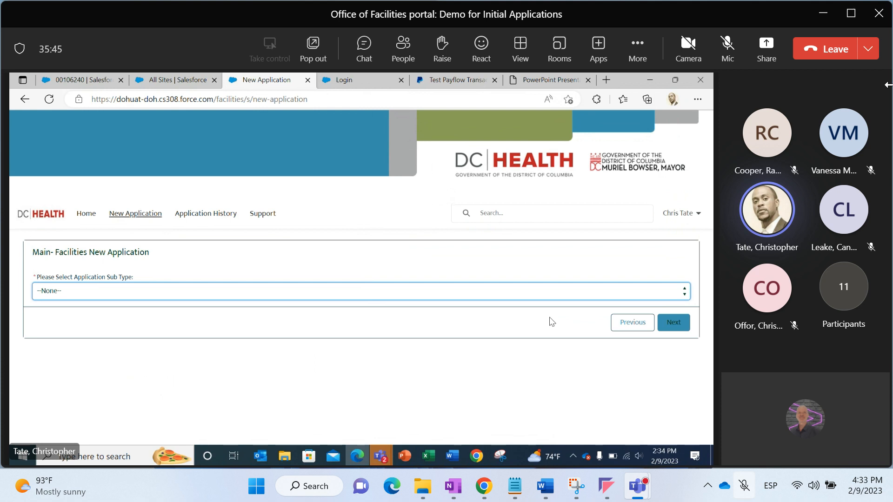
Step: Pick Data Verification from the Application Sub Type dropdown and proceed
left_click(360, 291)
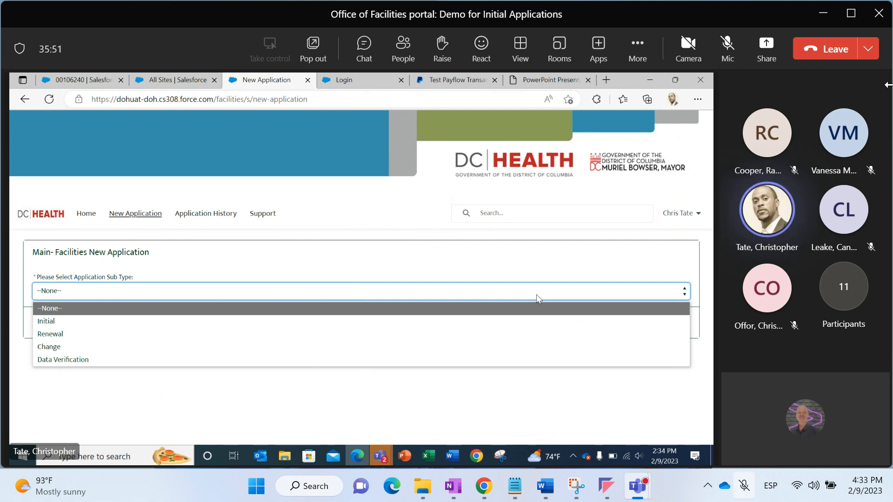
mouse_move(418, 360)
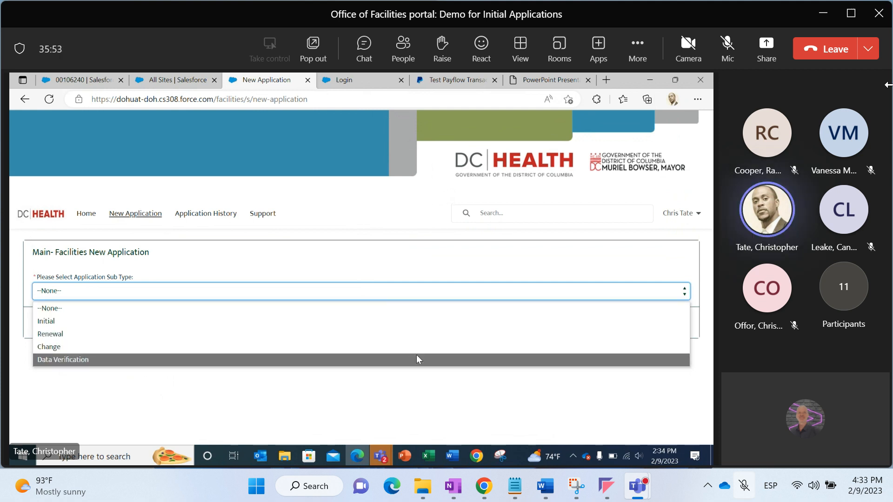
left_click(62, 360)
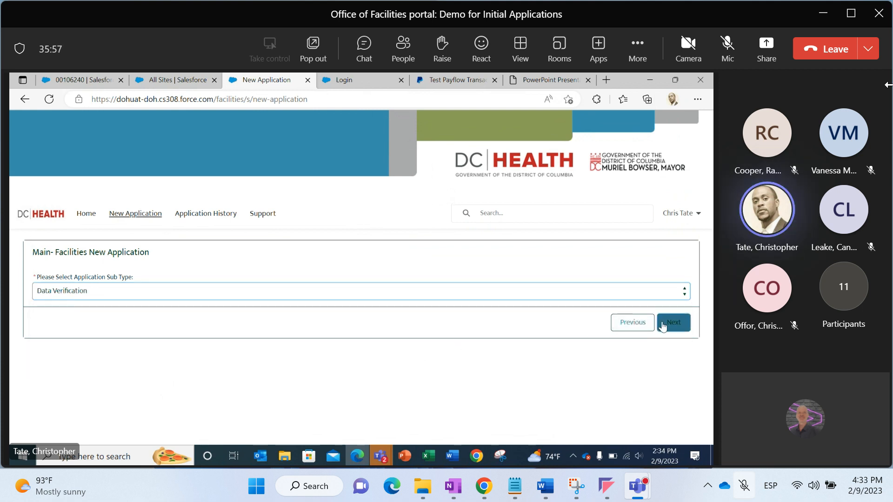
left_click(674, 323)
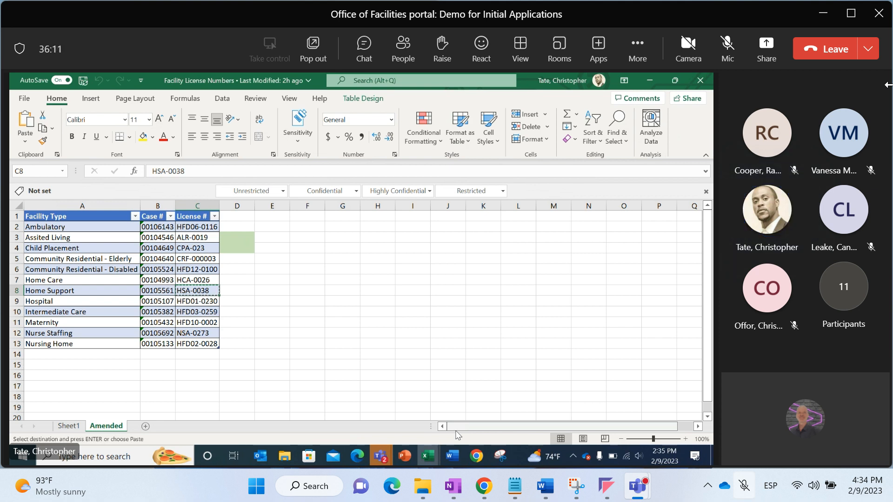
Step: Back in the portal, enter license number HSA-0038 and submit it to retrieve the facility
left_click(357, 456)
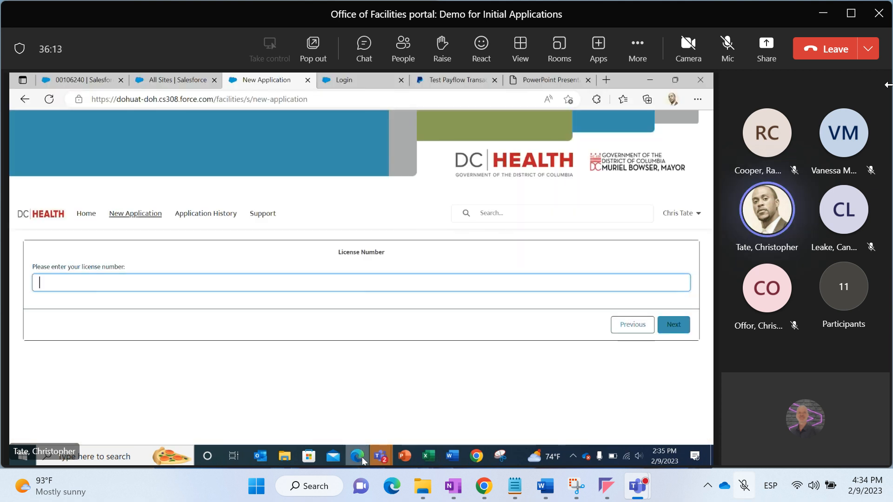
type("HSA-0038")
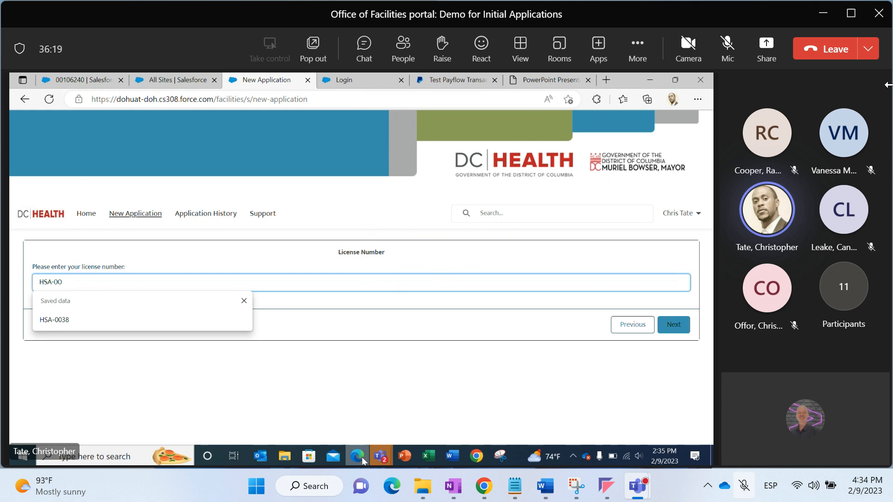
mouse_move(367, 424)
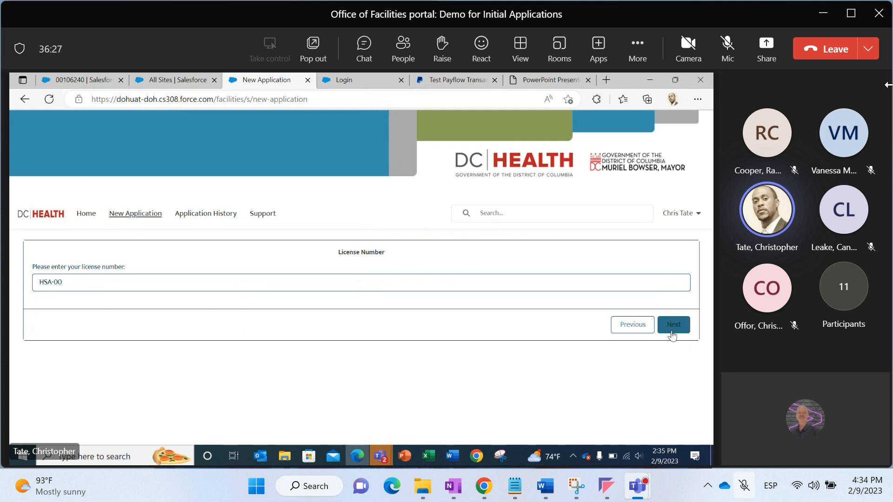
left_click(673, 325)
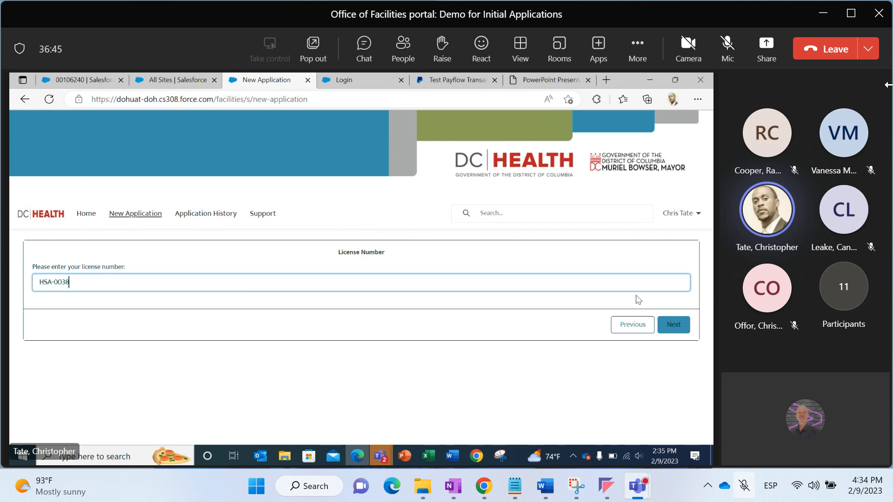
left_click(672, 325)
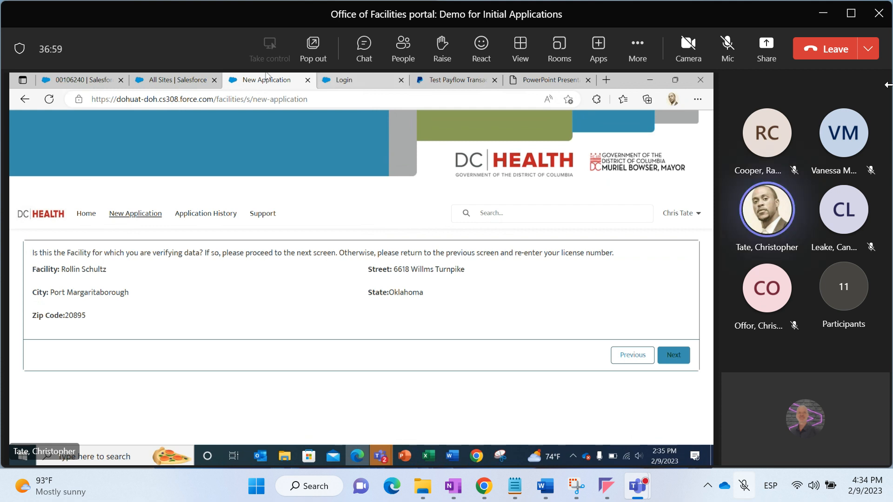
mouse_move(100, 246)
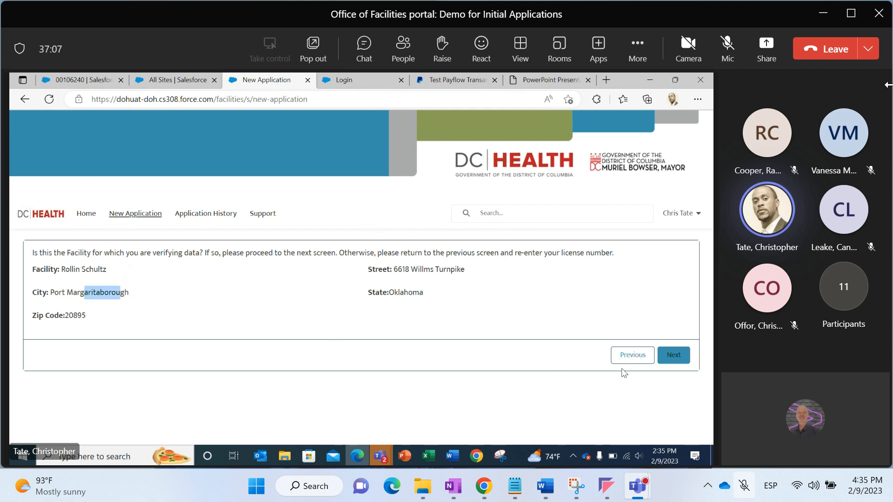
mouse_move(672, 355)
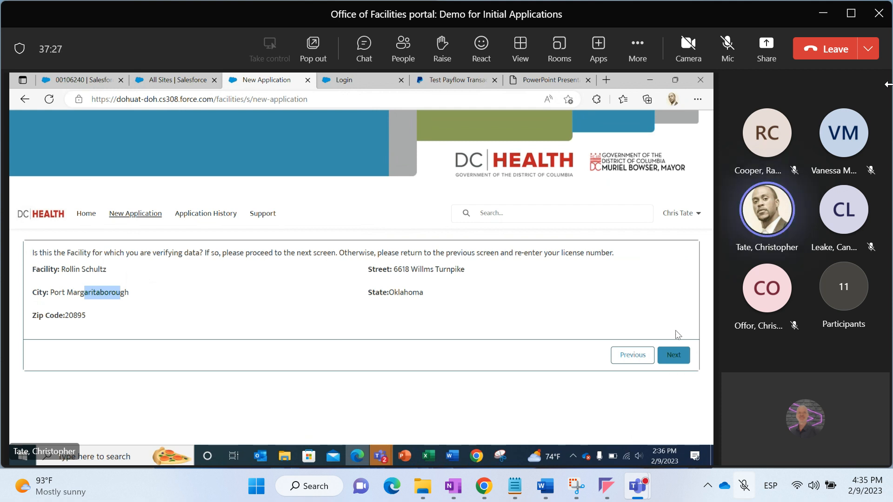
mouse_move(682, 340)
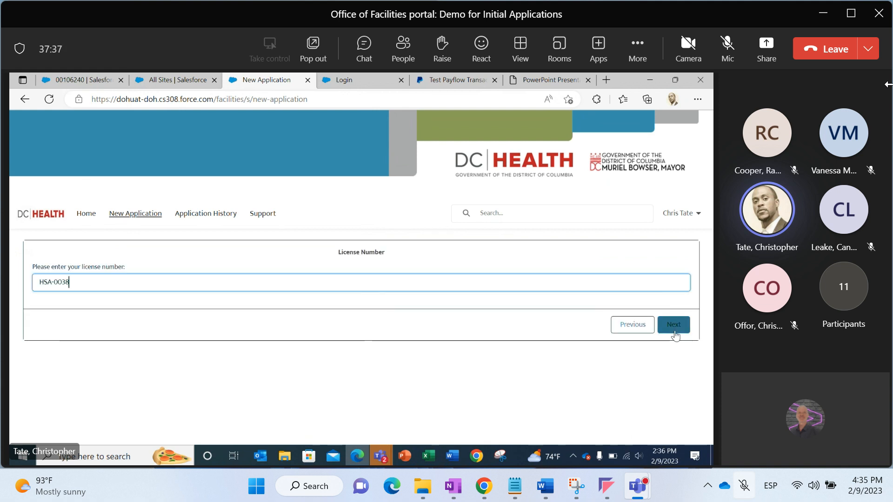
left_click(673, 325)
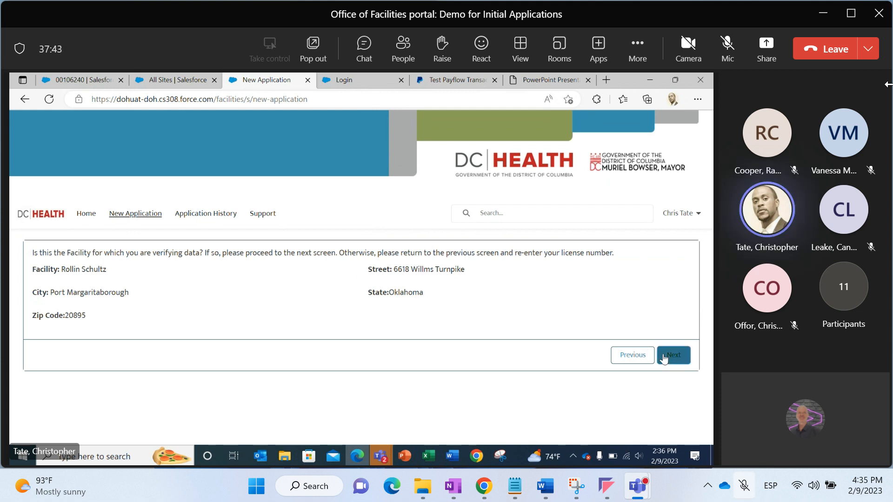
left_click(674, 355)
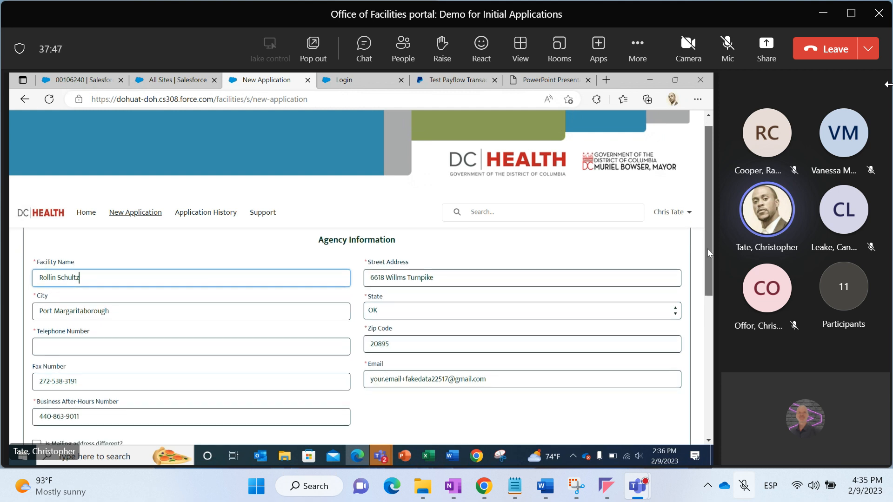
scroll("down", 3)
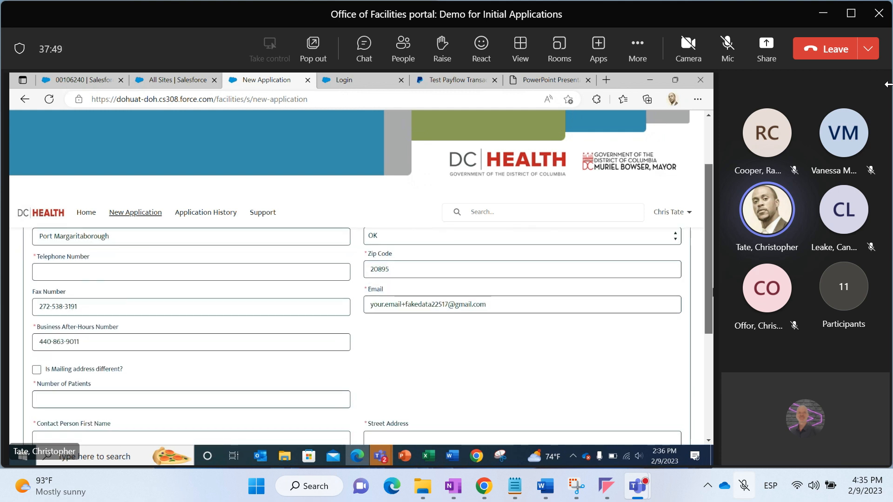
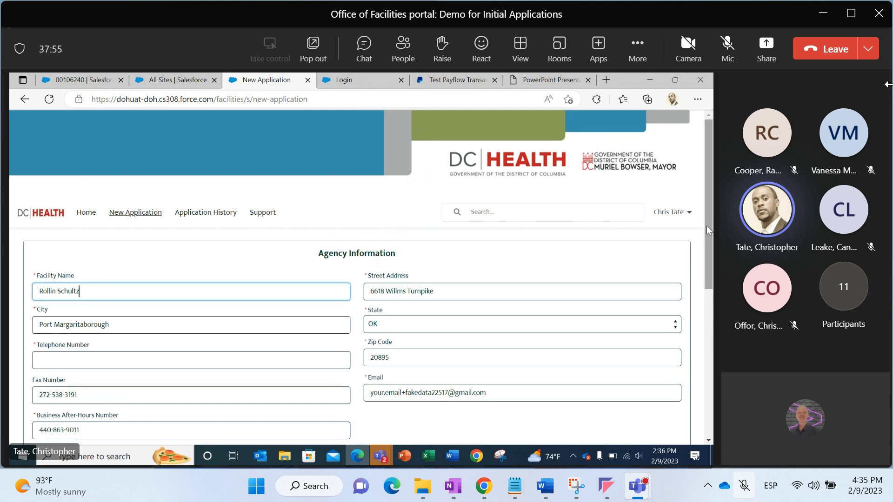
scroll("down", 3)
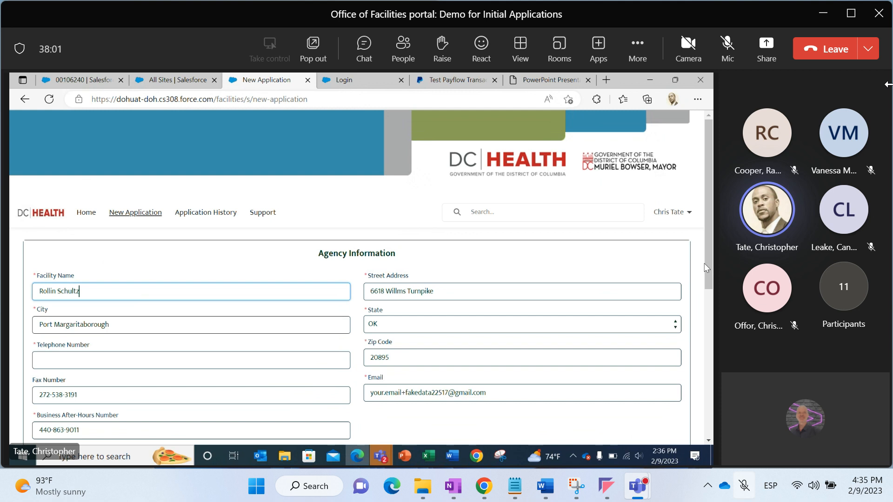
Step: Enter telephone number 123345 and scroll down toward the contact person fields
scroll("down", 3)
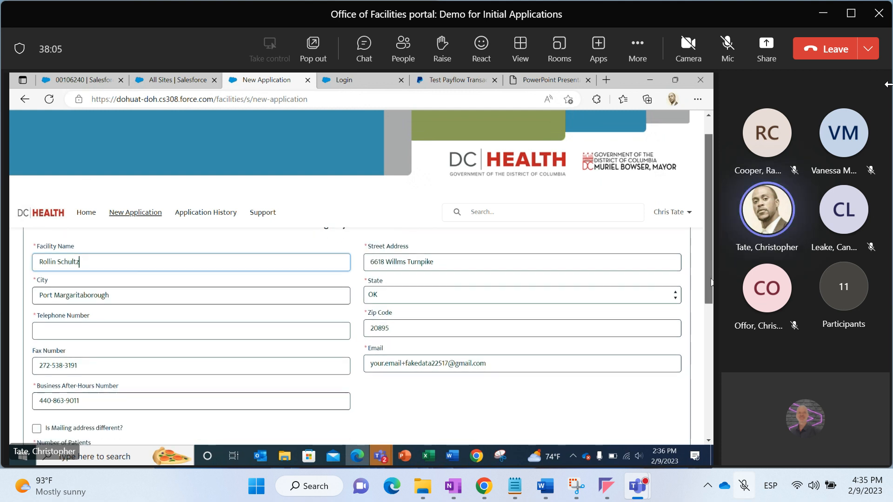
scroll("down", 3)
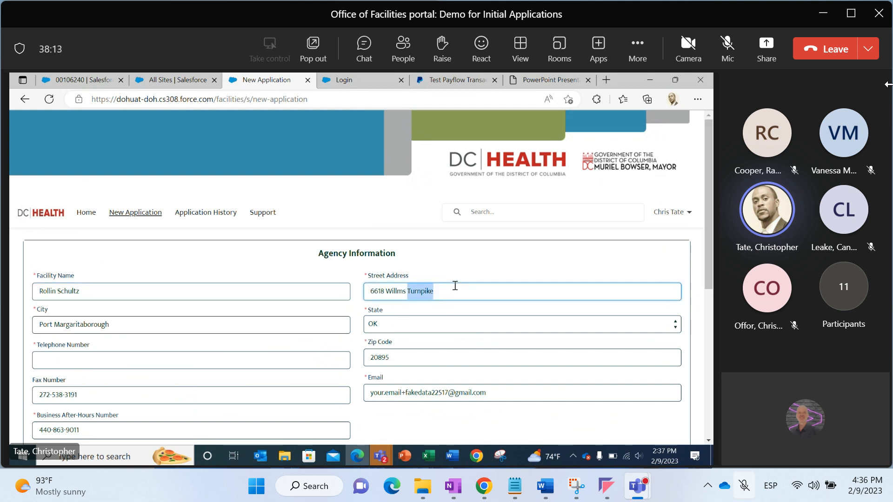
scroll("down", 3)
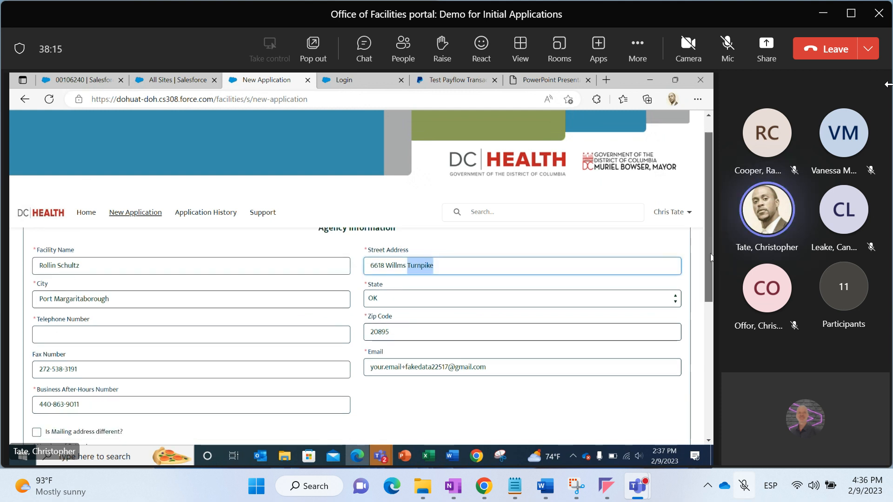
scroll("down", 3)
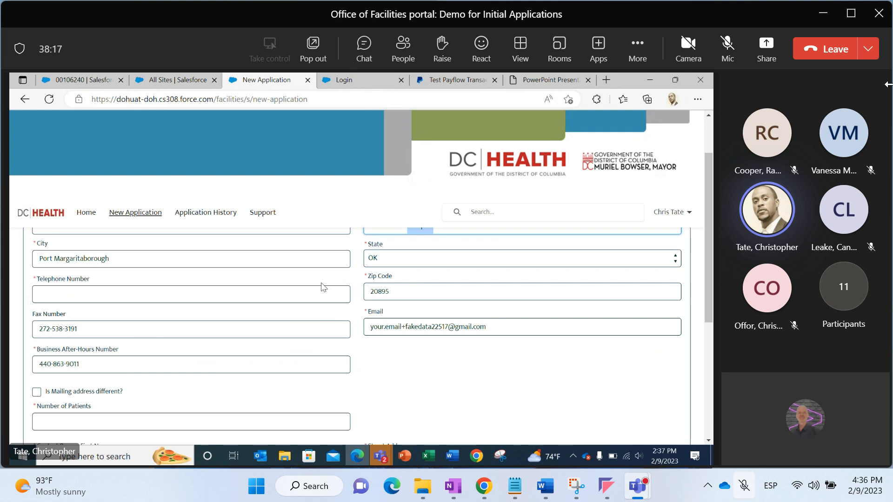
type("12334554321")
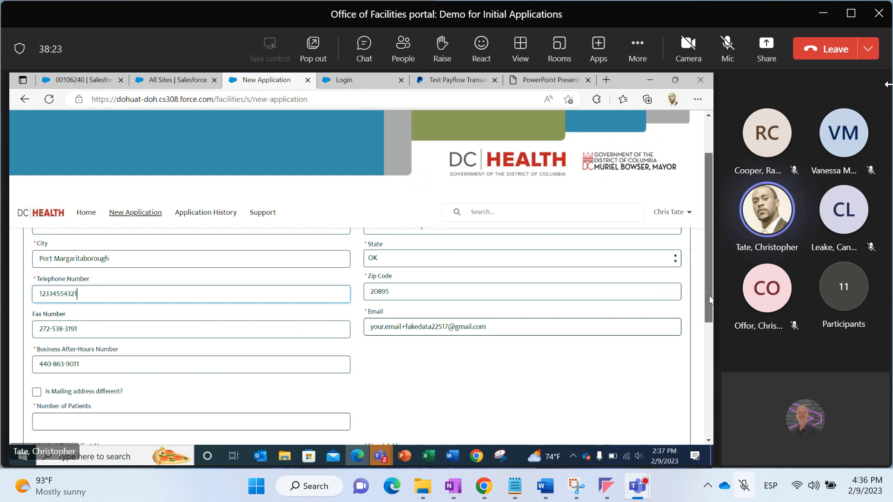
scroll("down", 3)
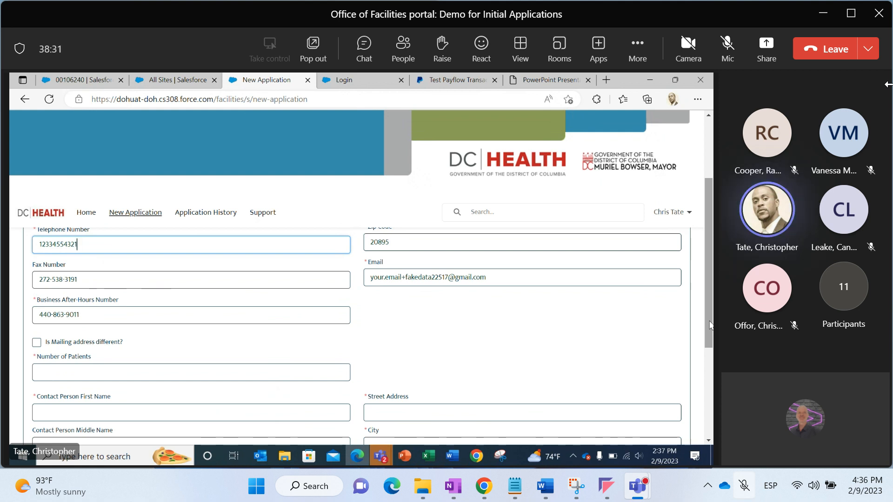
scroll("down", 3)
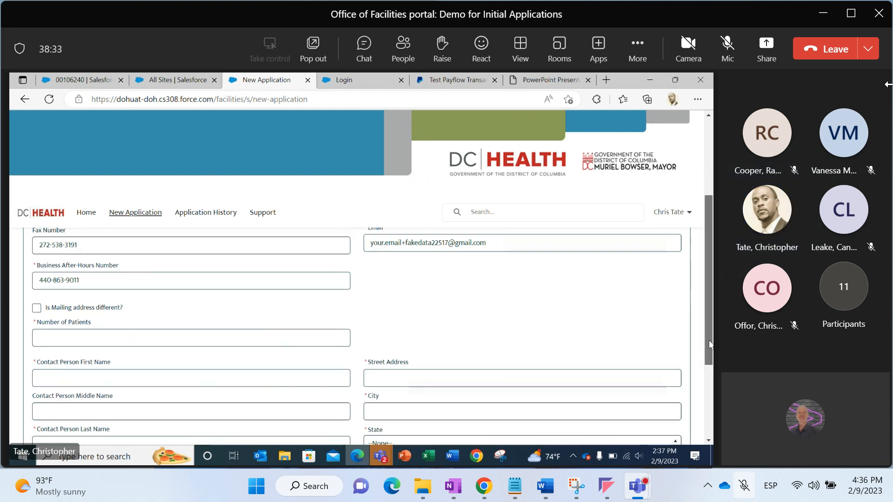
scroll("down", 3)
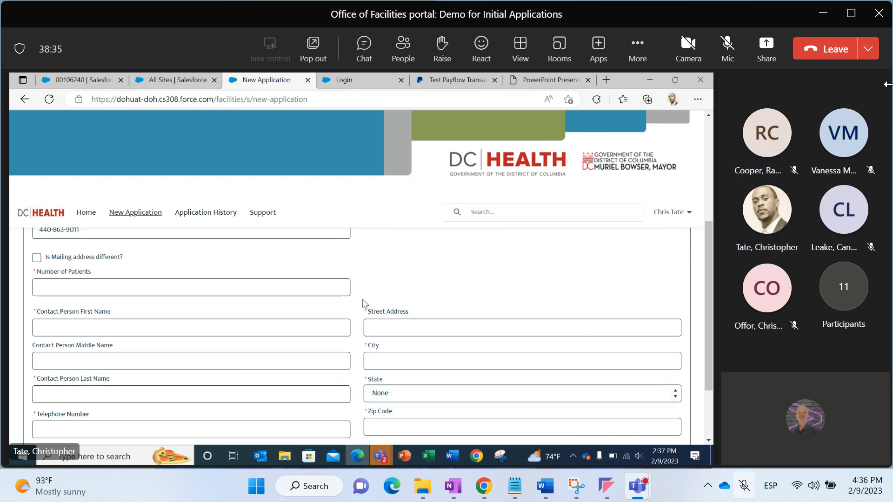
Step: Enter 50 patients and the contact person's first and last name
left_click(190, 287)
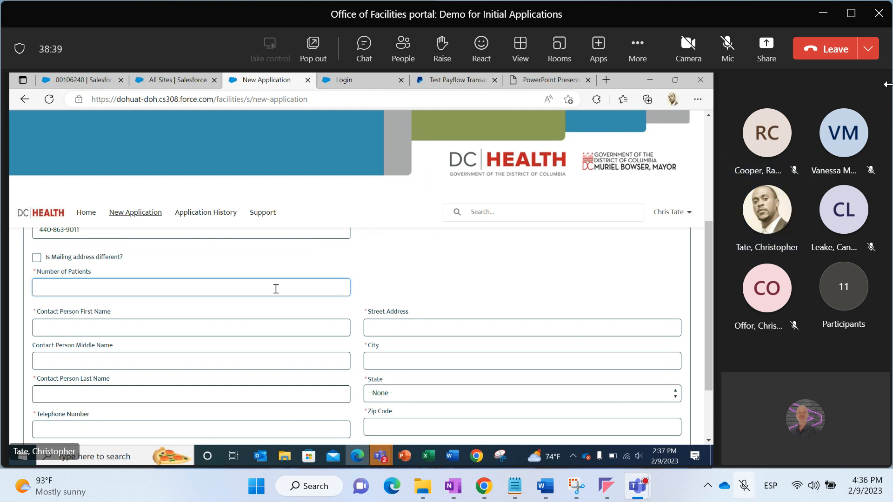
left_click(191, 328)
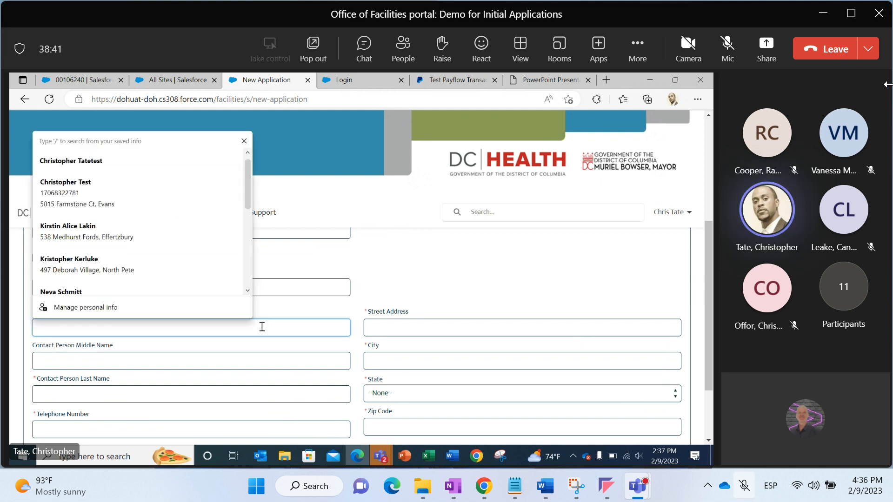
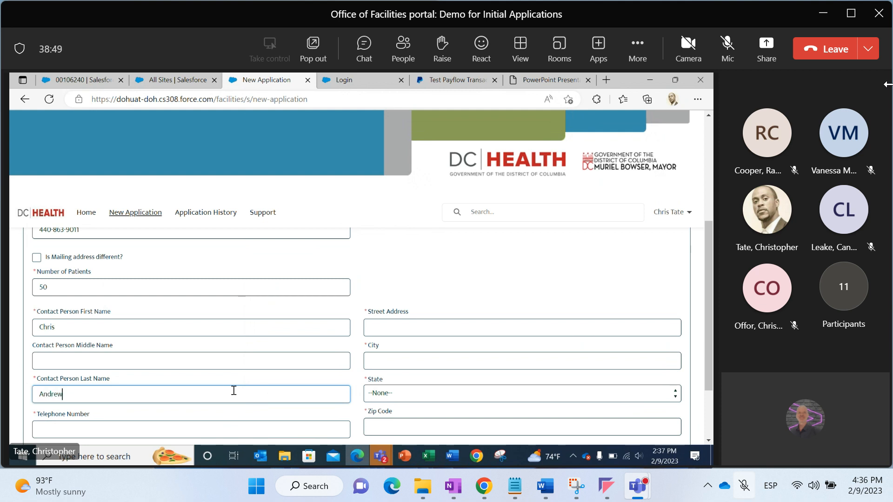
left_click(520, 328)
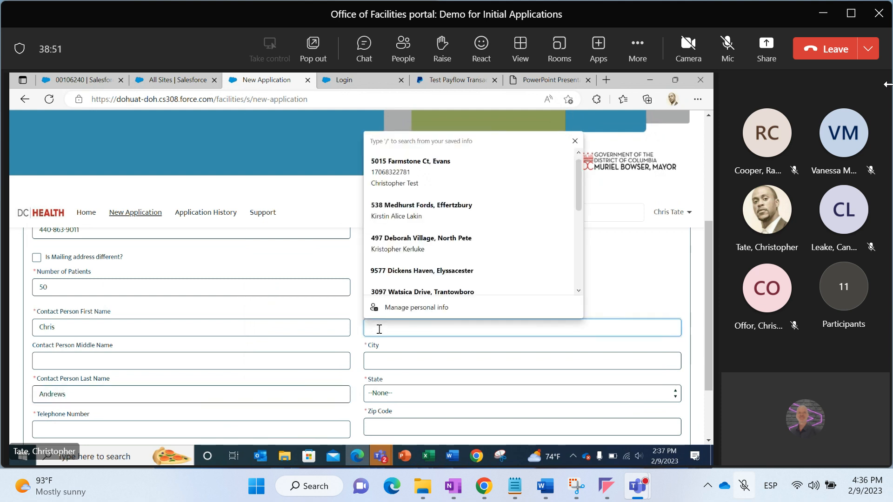
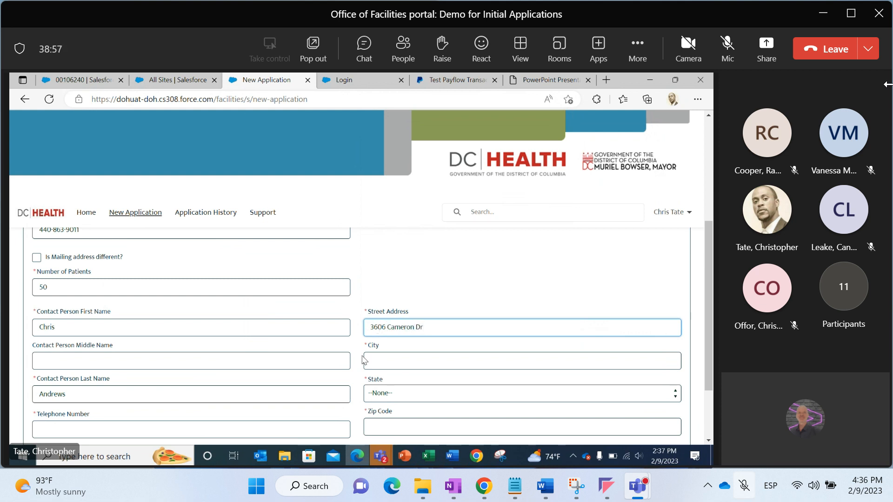
type("Atlanta")
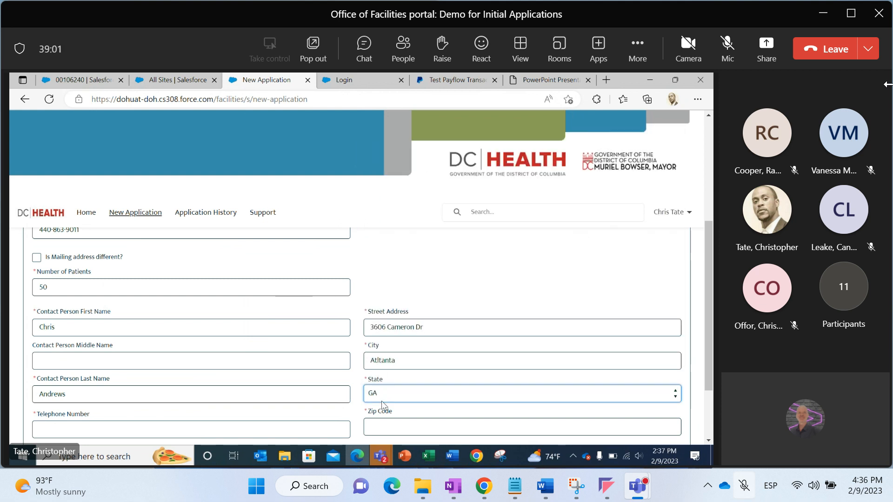
type("3066")
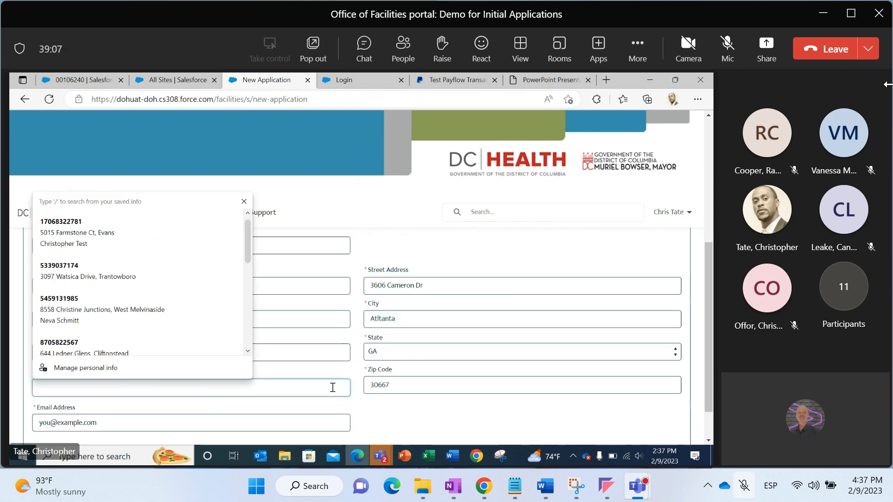
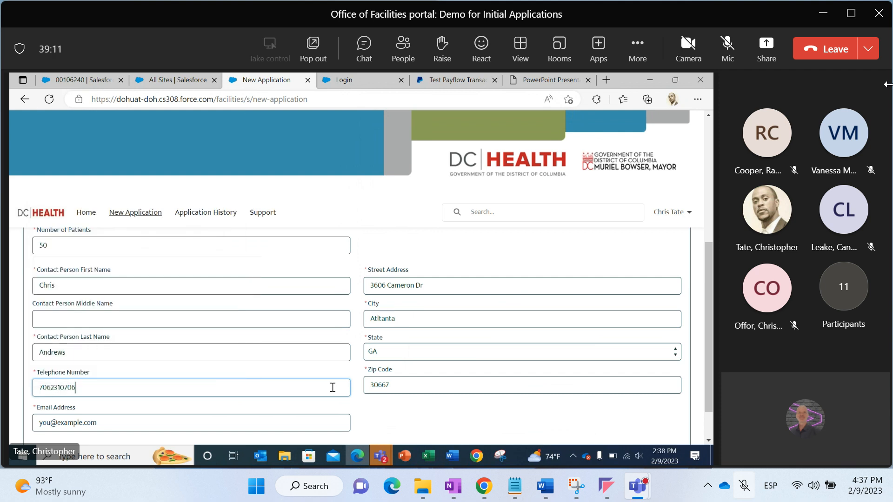
Step: Replace the placeholder contact email and save, advancing to Services Provided
left_click(190, 423)
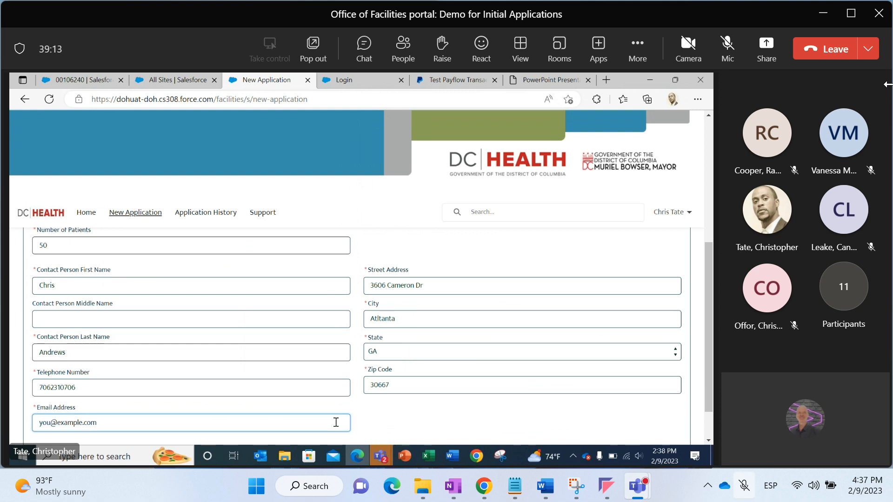
type("c")
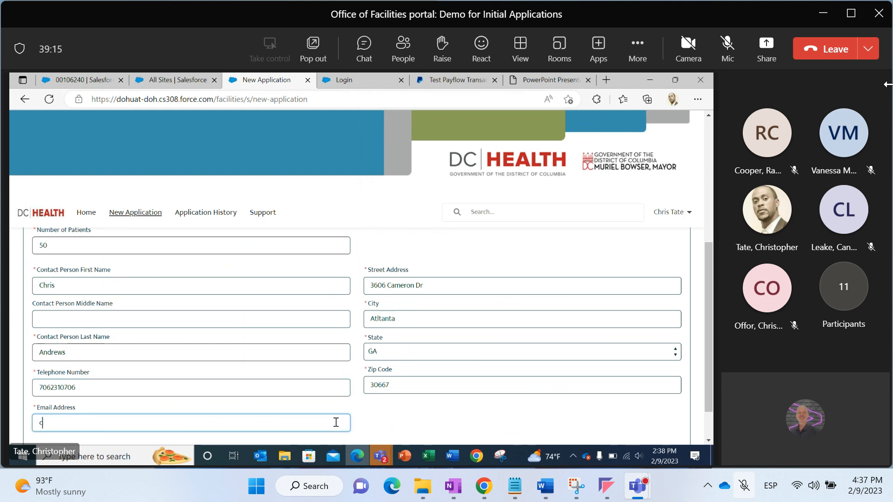
type("chris.ander")
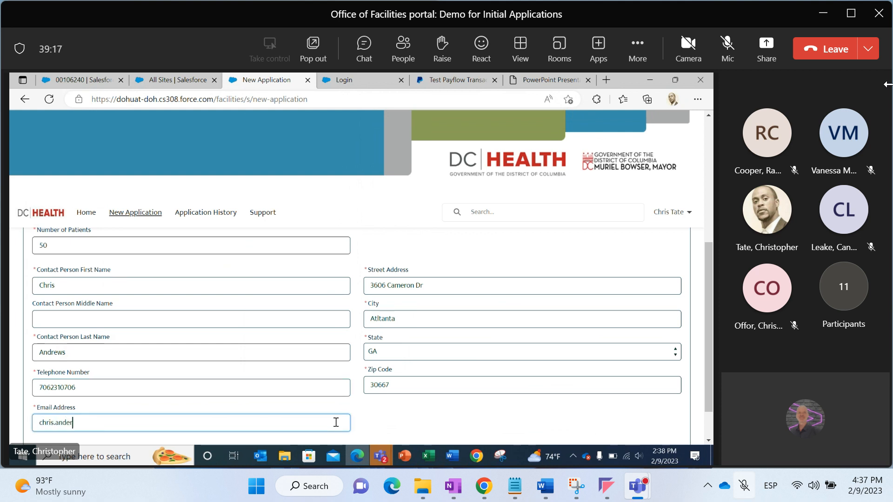
key("Backspace")
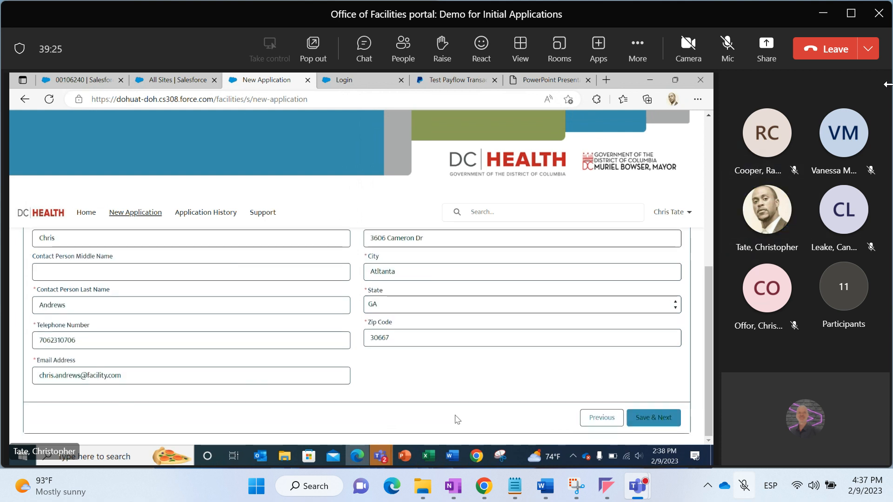
left_click(653, 418)
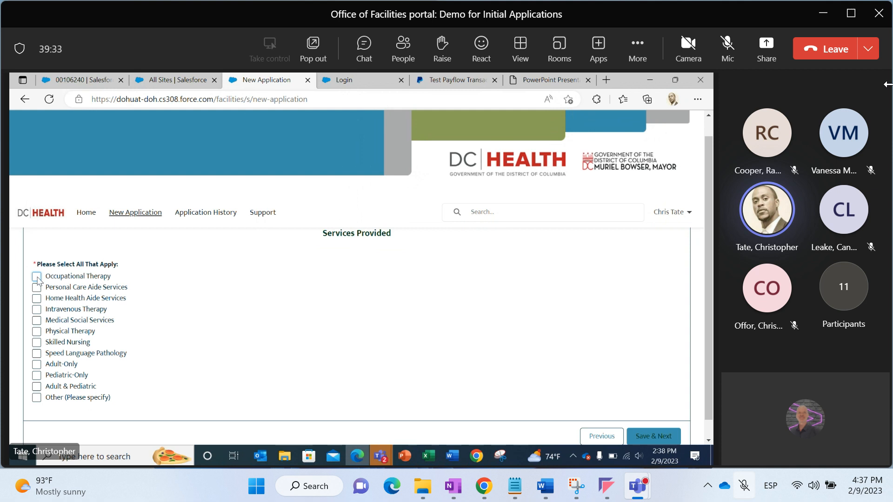
Step: Tick Personal Care Aide, Home Health Aide, Medical Social Services and Physical Therapy, then save
left_click(36, 287)
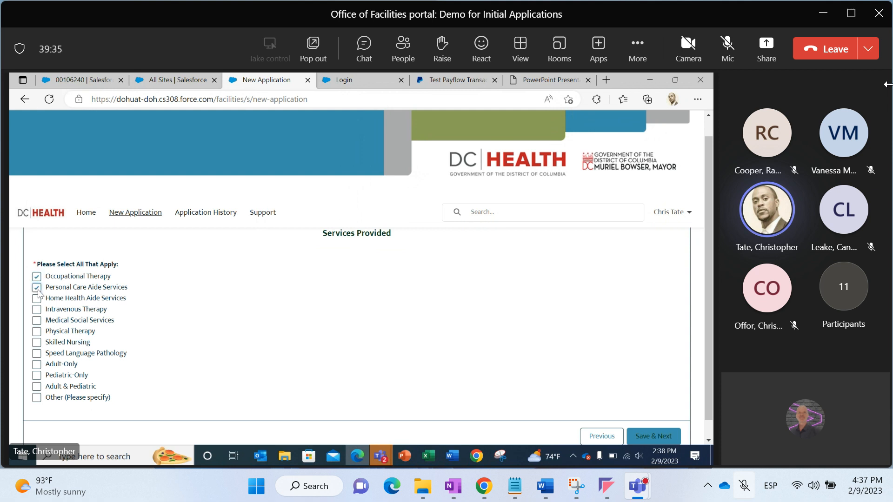
left_click(36, 310)
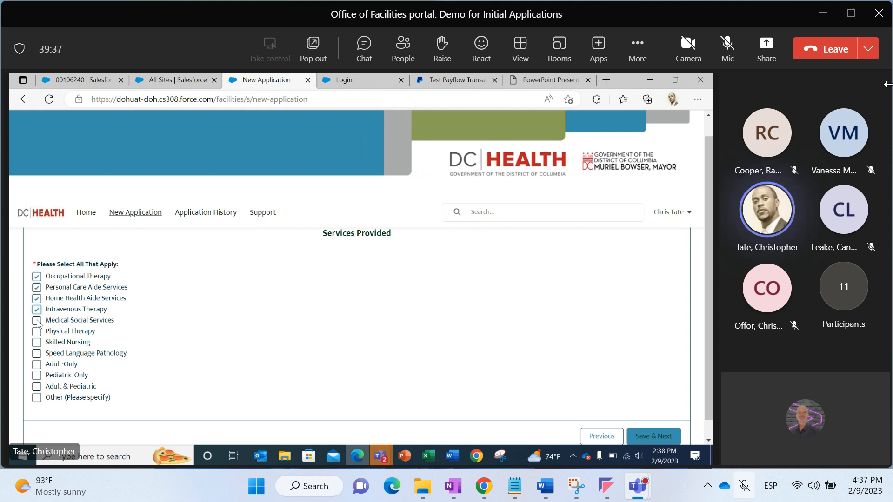
left_click(36, 319)
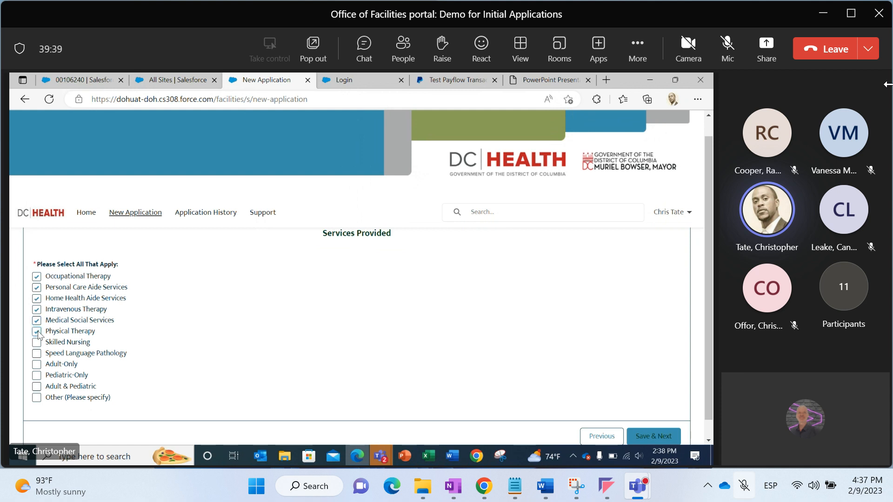
left_click(36, 331)
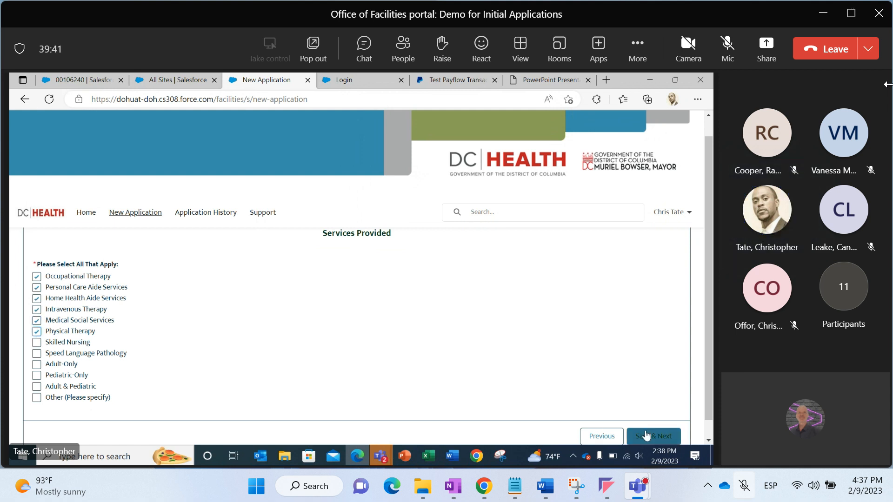
left_click(653, 436)
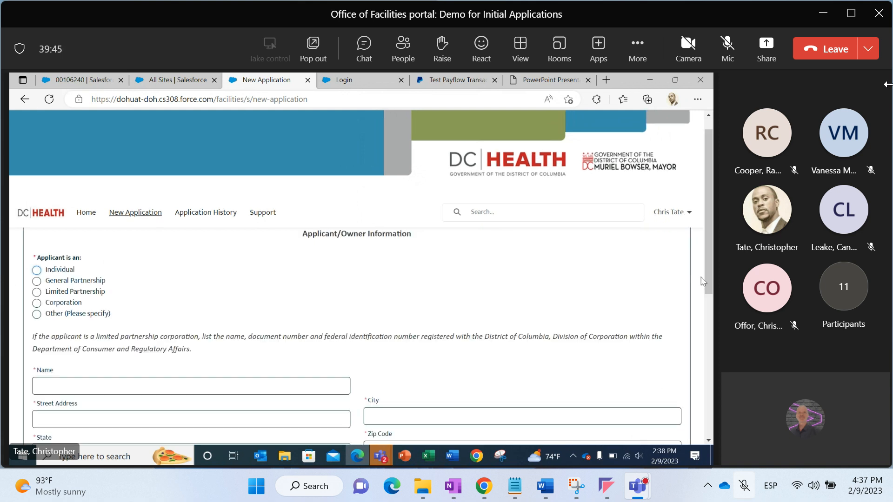
mouse_move(535, 278)
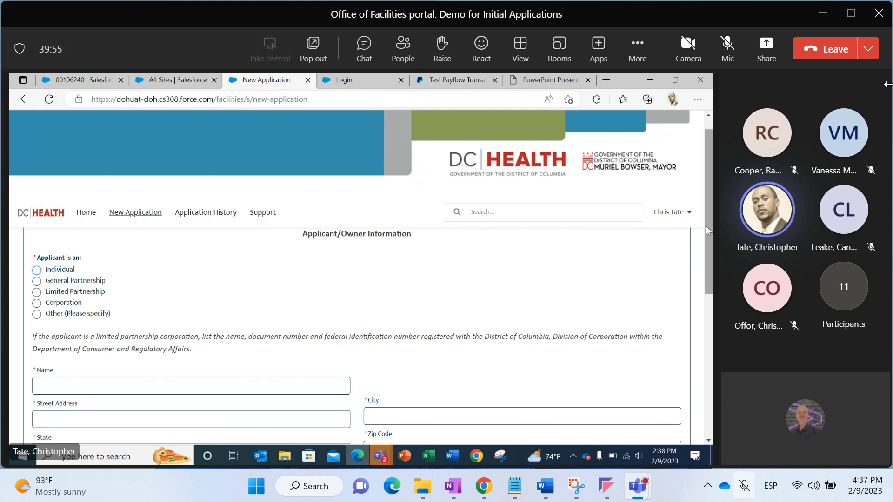
Step: Select Limited Partnership as the applicant type, after briefly choosing Other
scroll("down", 3)
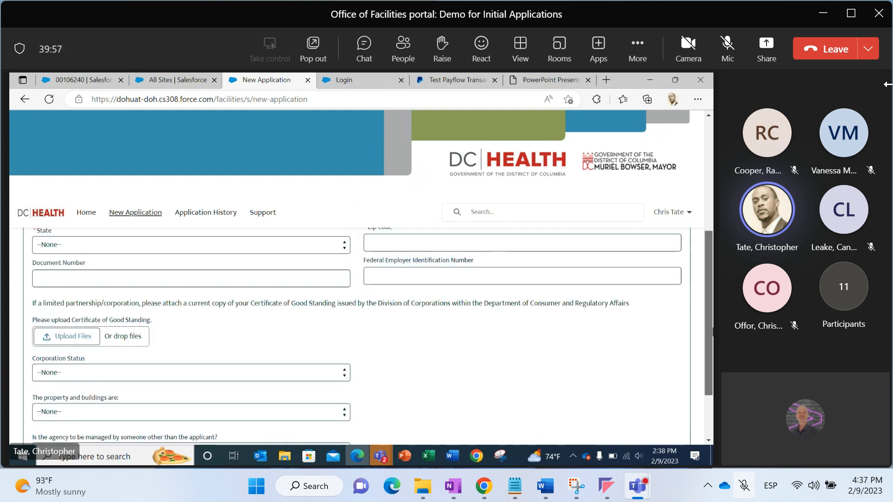
scroll("down", 3)
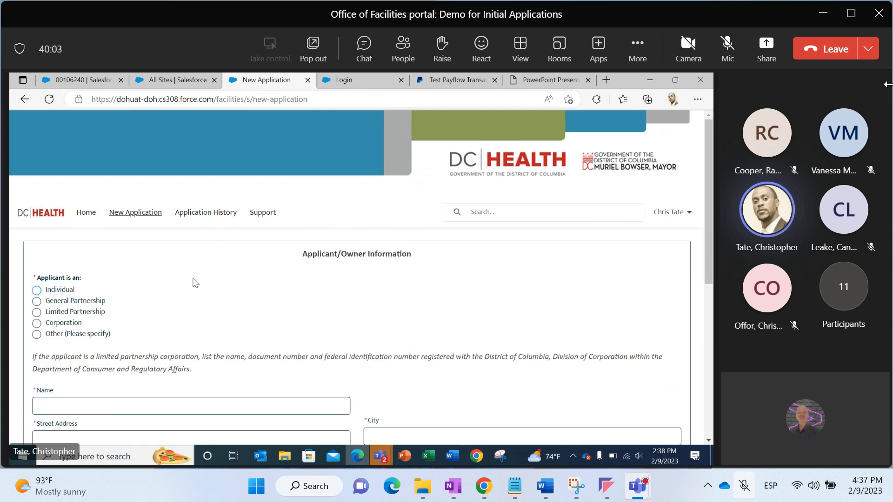
left_click(36, 312)
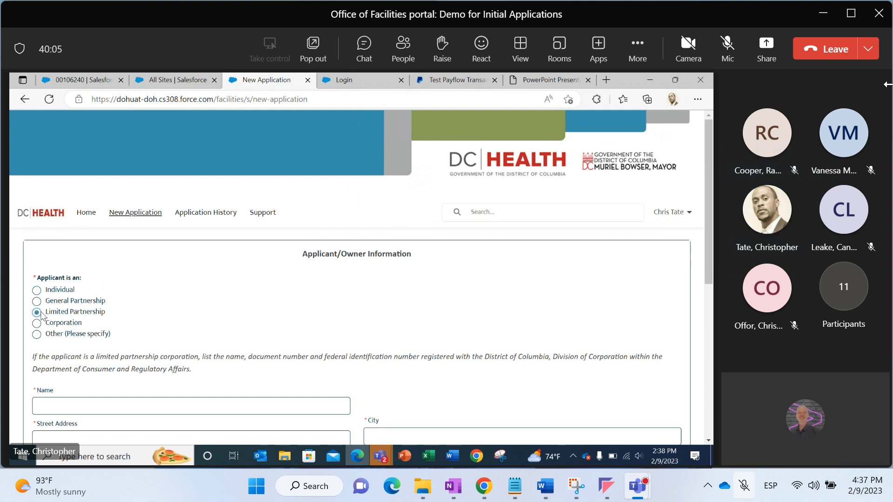
scroll("down", 3)
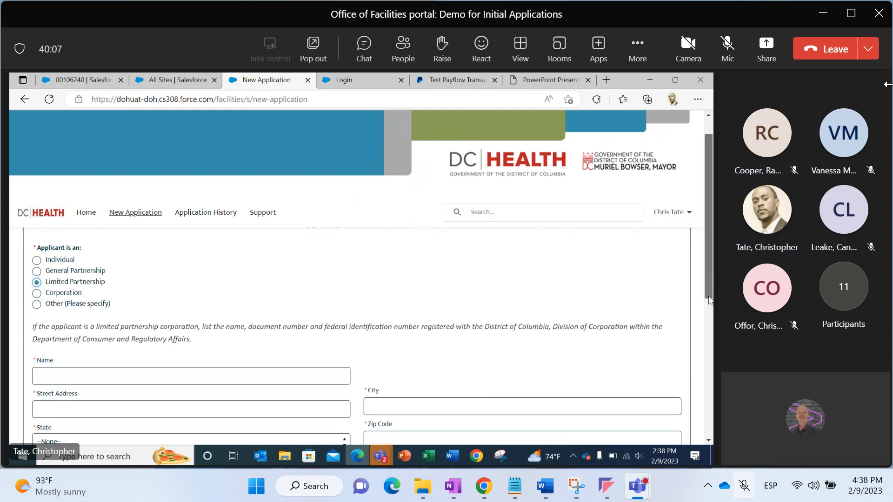
scroll("down", 3)
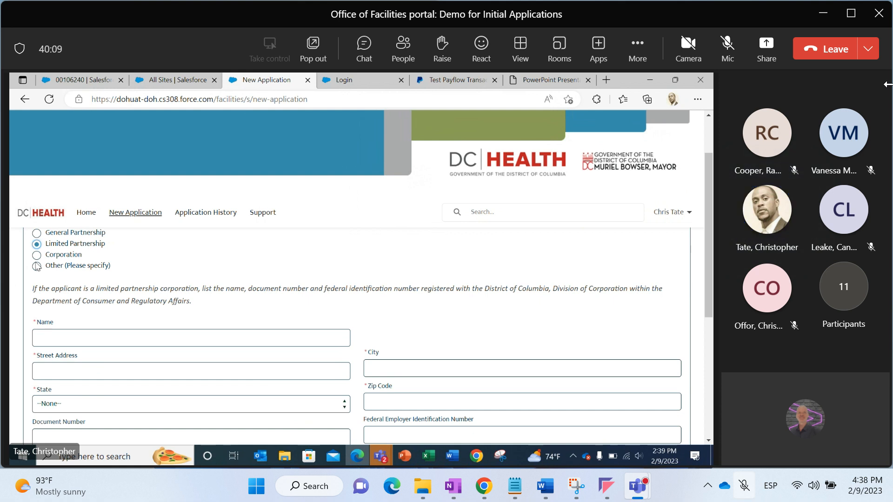
left_click(36, 266)
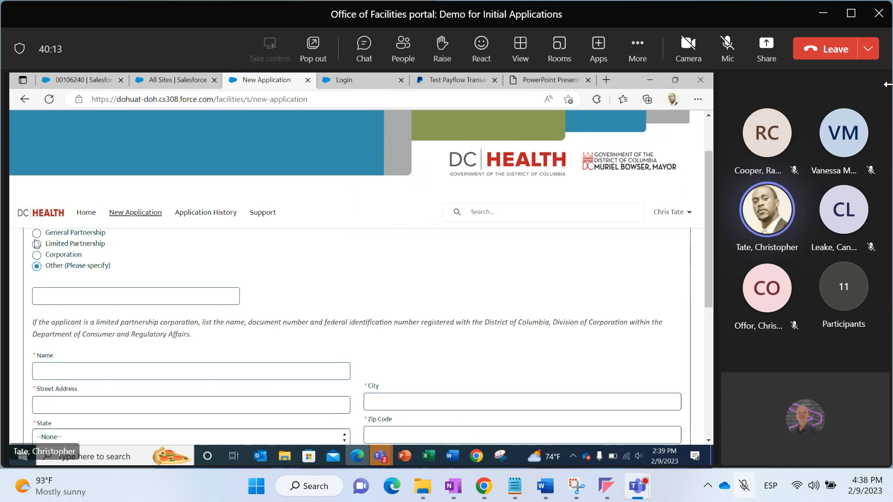
left_click(35, 244)
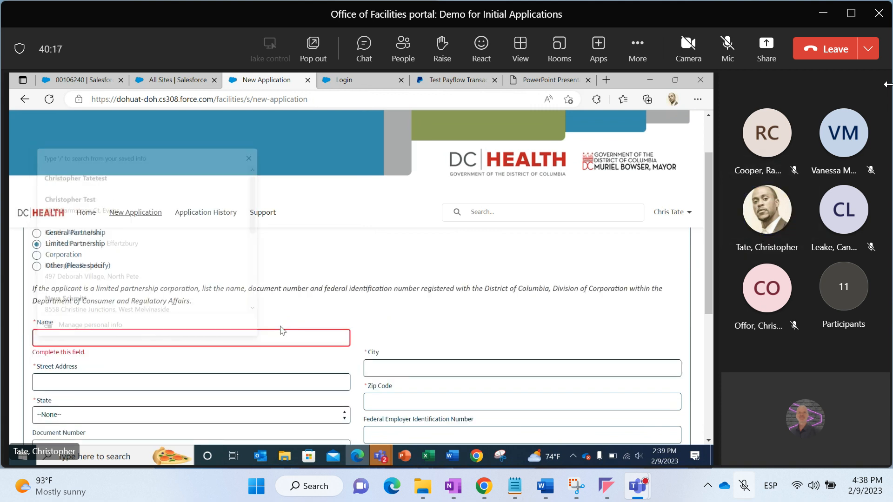
Step: Enter applicant name 'Home Care Inc', street address 1500 Penn…, and city Washington
left_click(191, 337)
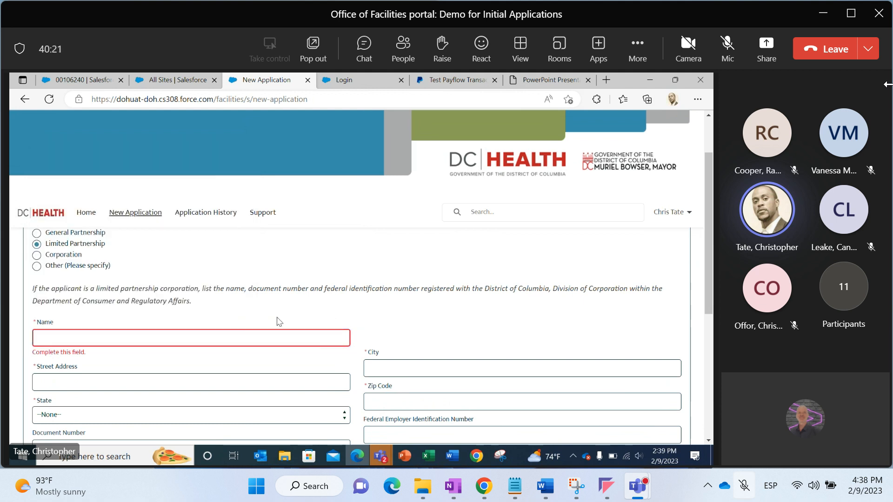
left_click(191, 337)
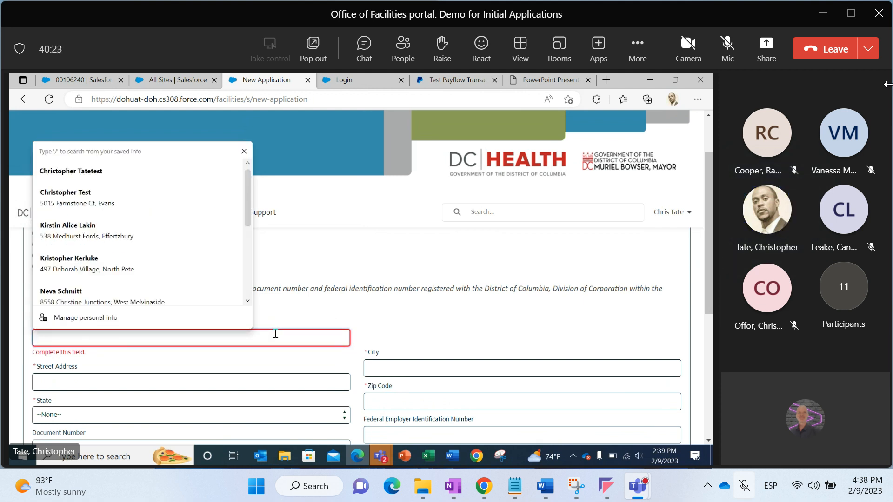
type("Homce C")
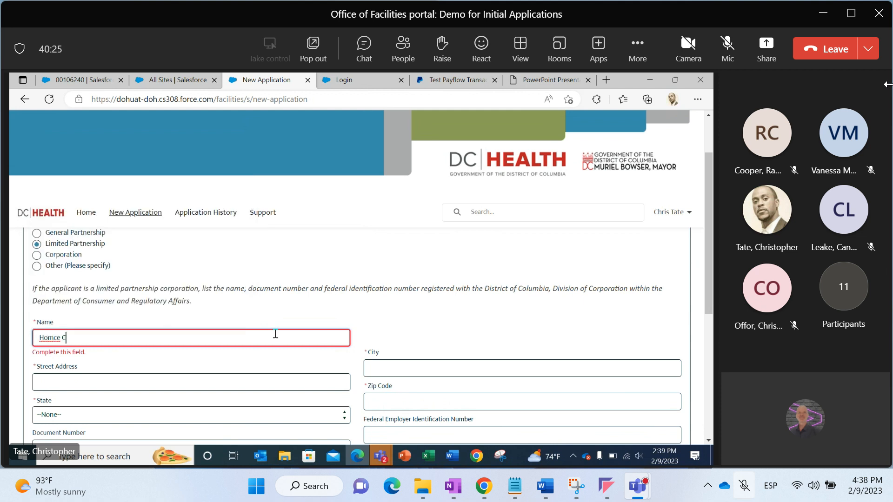
type("Home Care Inc")
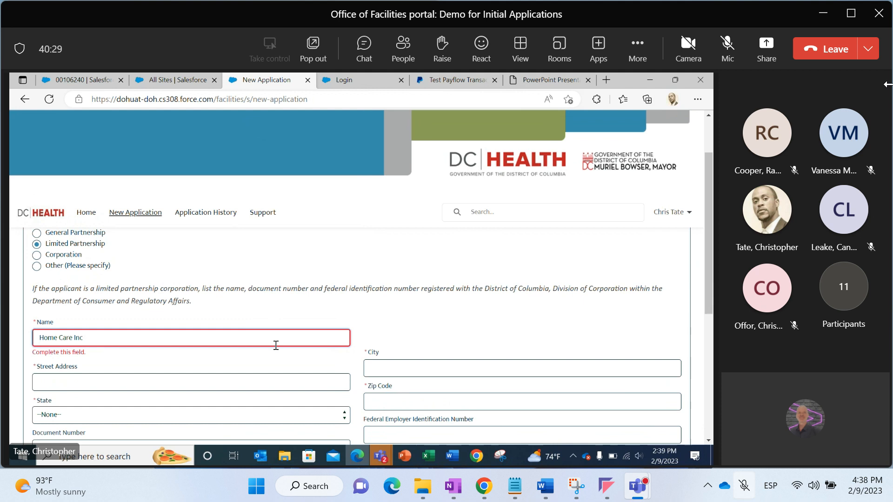
left_click(190, 371)
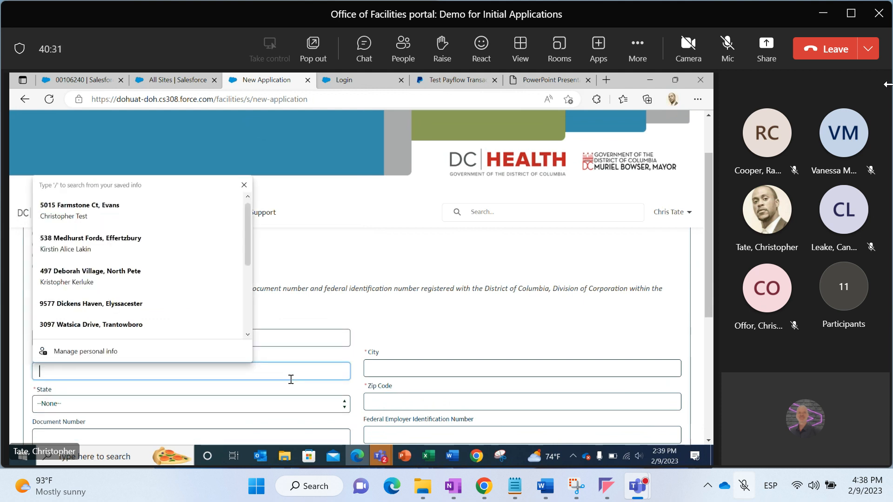
type("1500")
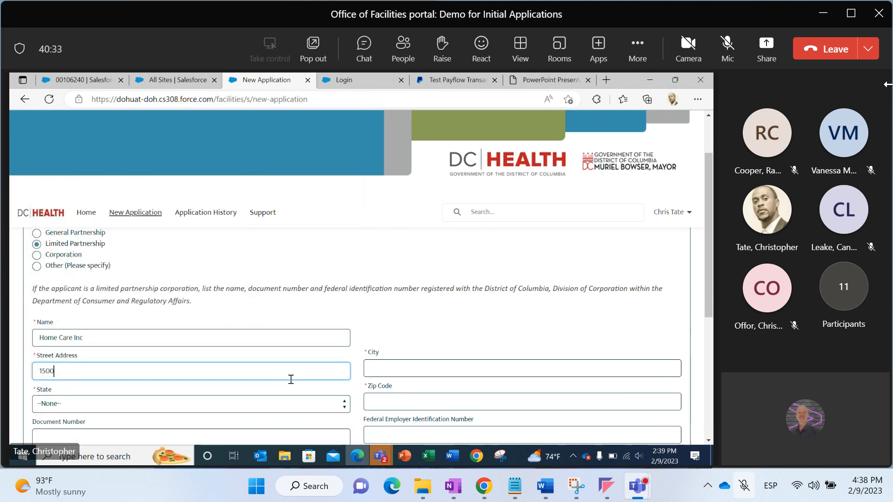
type("Penn")
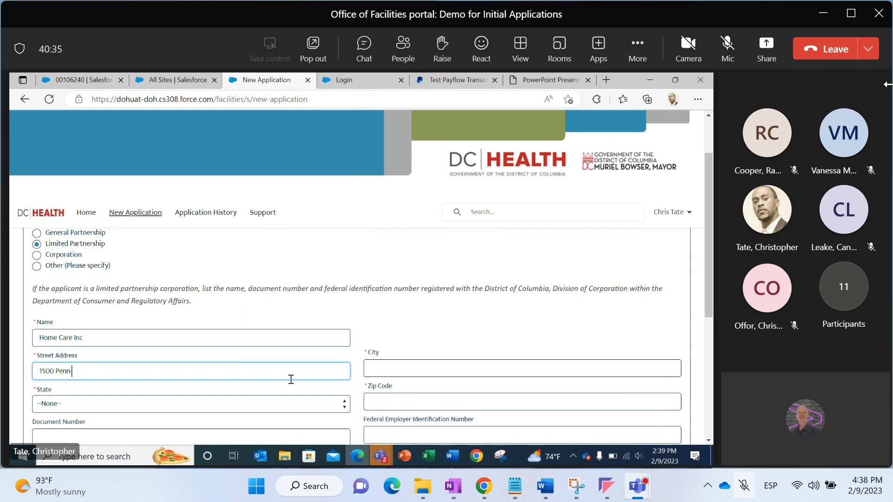
type("w")
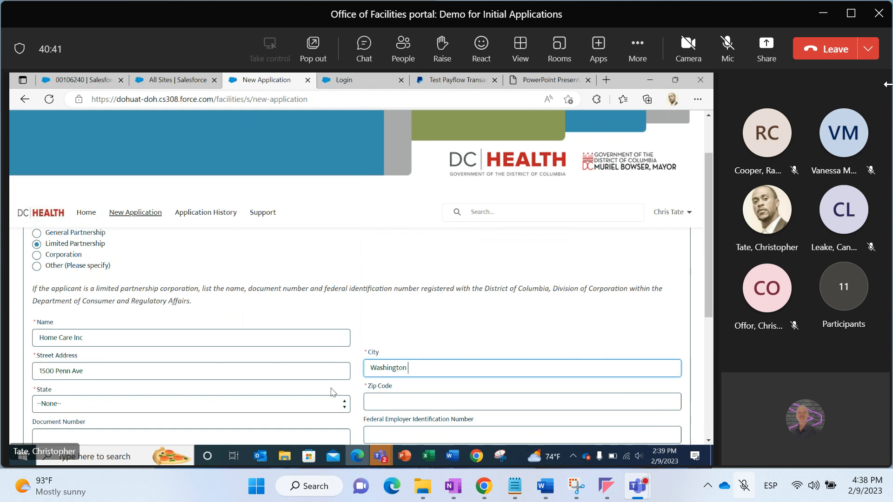
Step: Set state to DC and fill zip code, document number and employer identification number
left_click(191, 403)
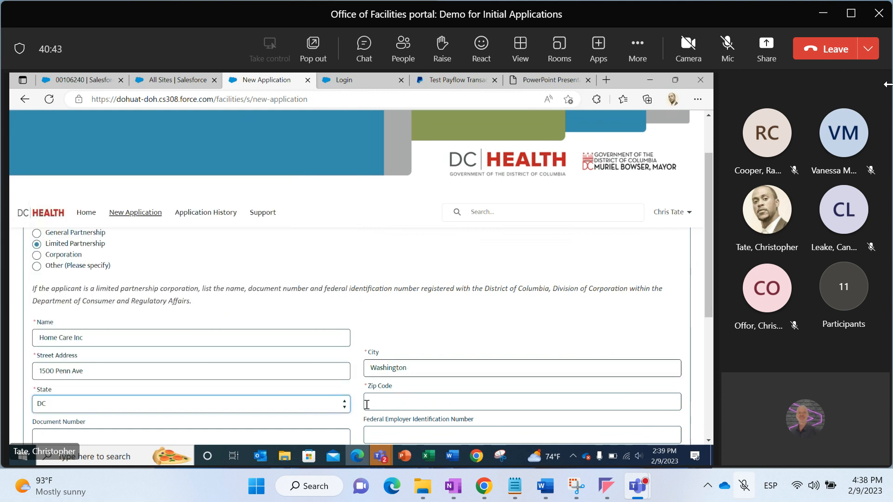
type("44455")
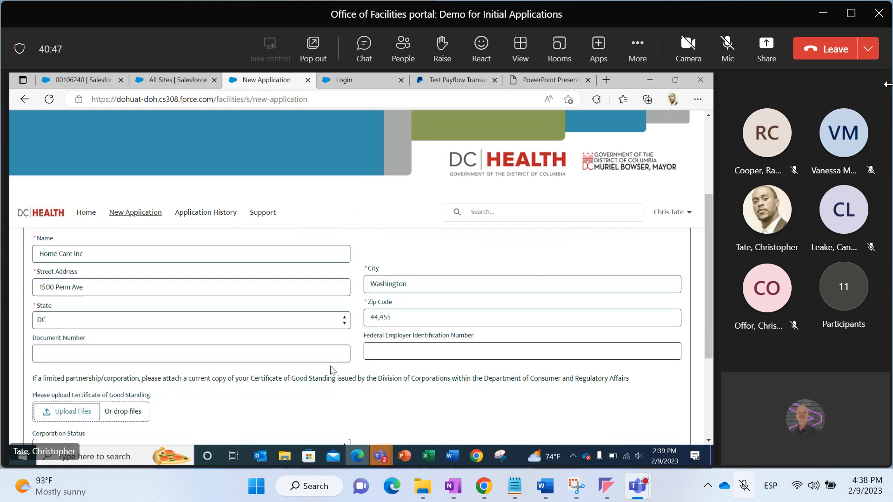
type("12,334")
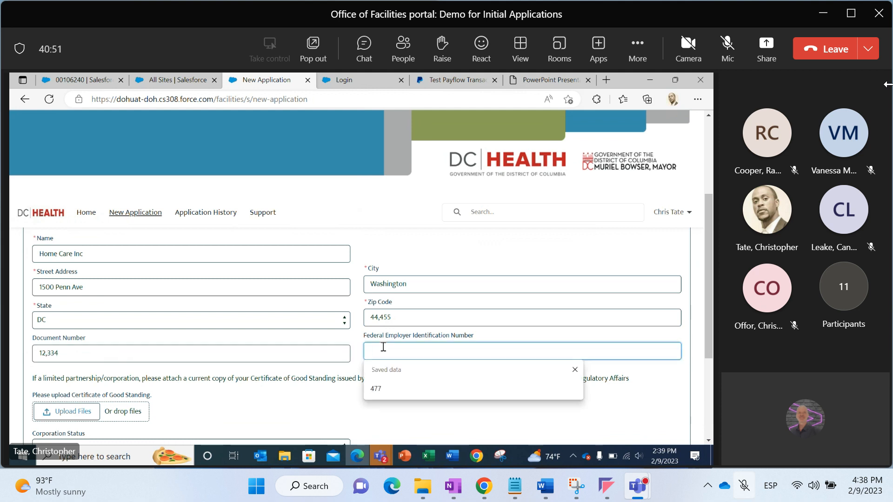
type("78,999")
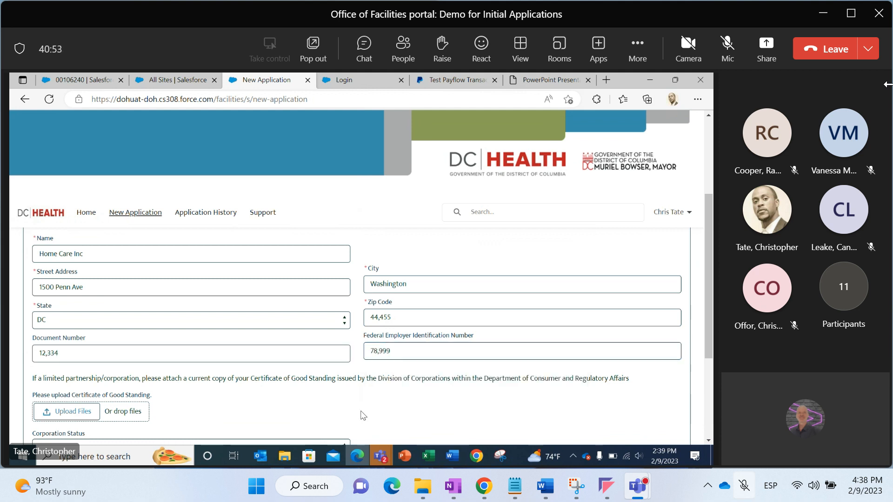
scroll("down", 3)
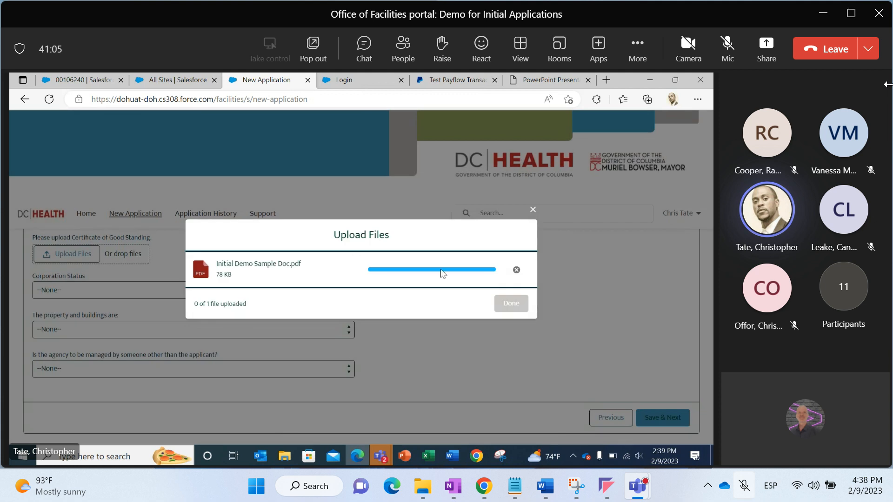
Step: Finish uploading Initial Demo Sample Doc.pdf by closing the Upload Files dialog
left_click(509, 304)
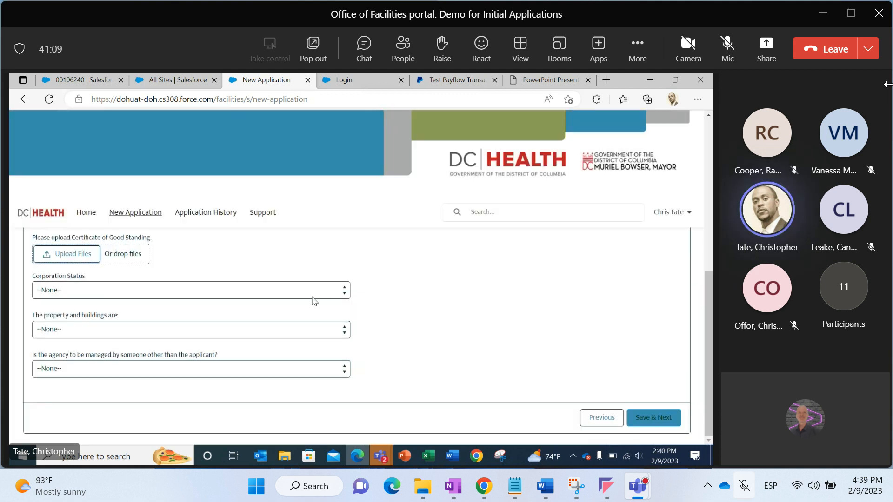
Step: Set corporation status For Profit, property Owned, outside management No, and save to Partner 1
left_click(191, 289)
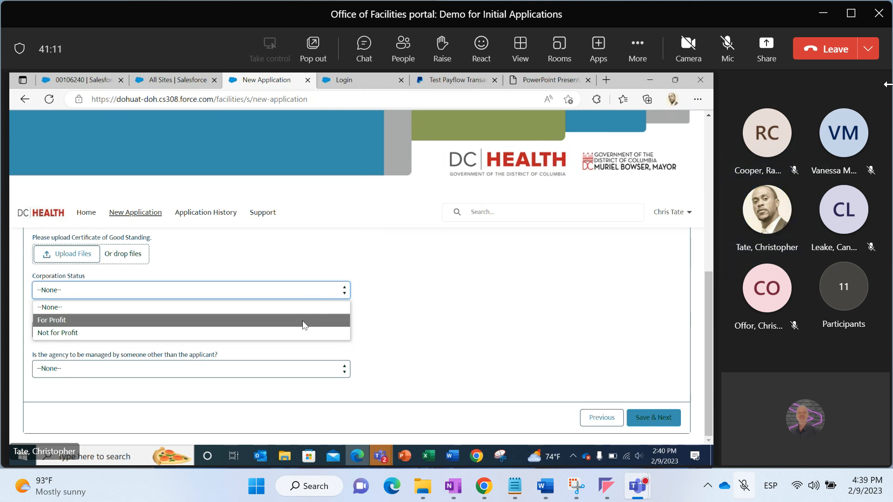
left_click(51, 319)
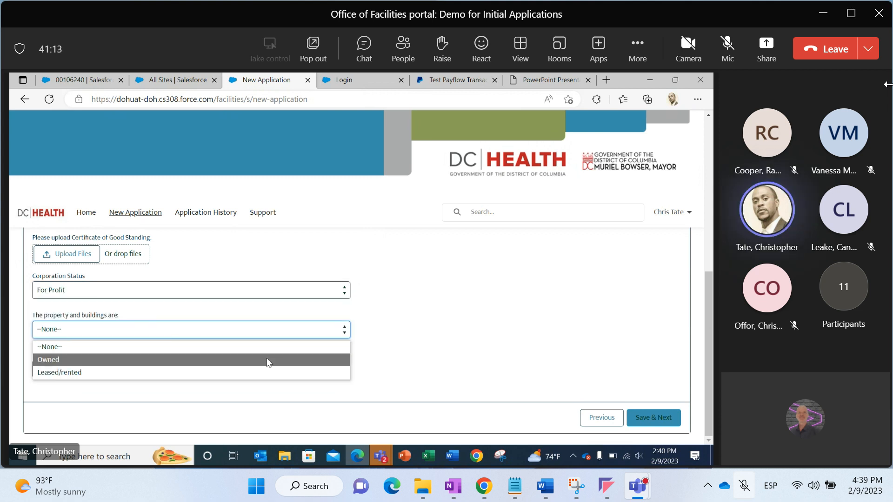
left_click(59, 372)
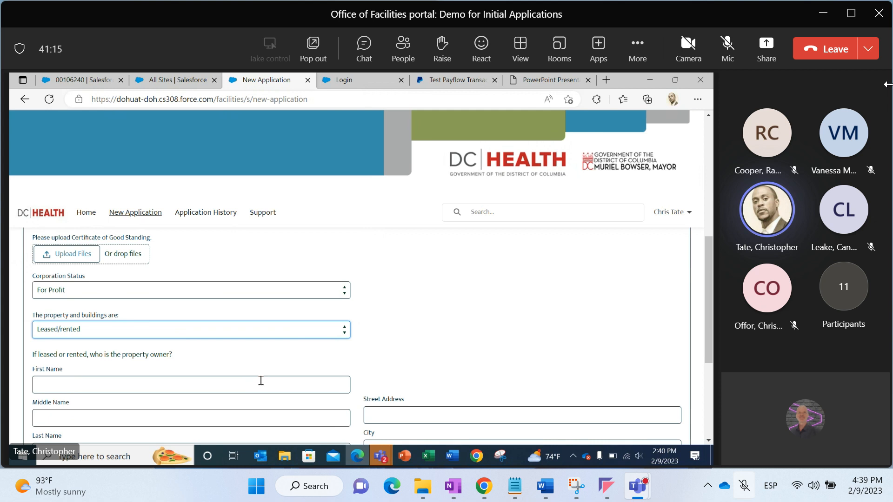
mouse_move(446, 243)
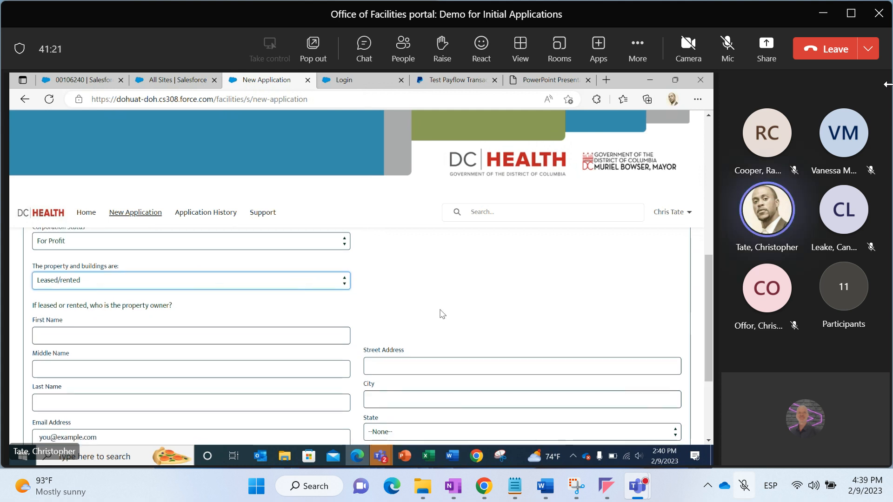
mouse_move(172, 289)
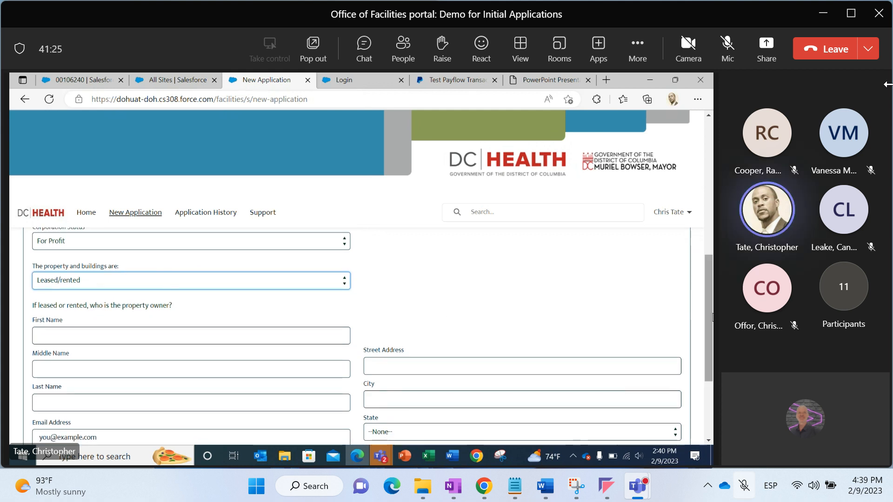
scroll("down", 3)
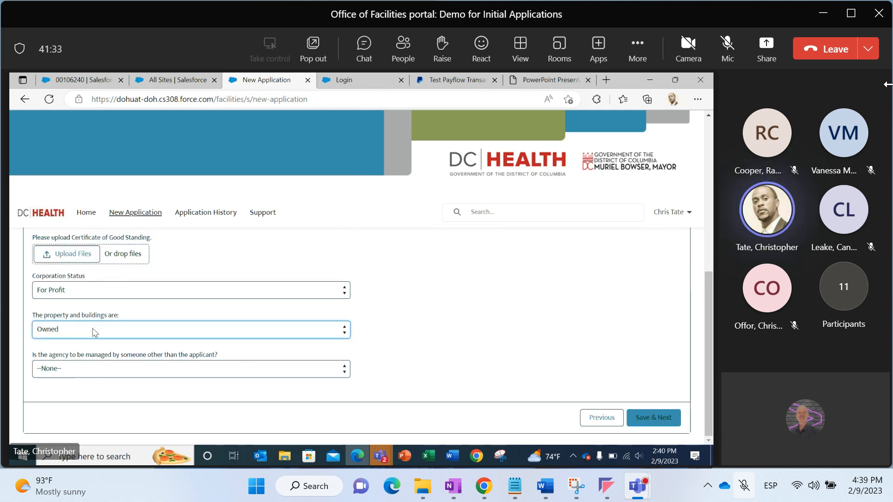
mouse_move(239, 418)
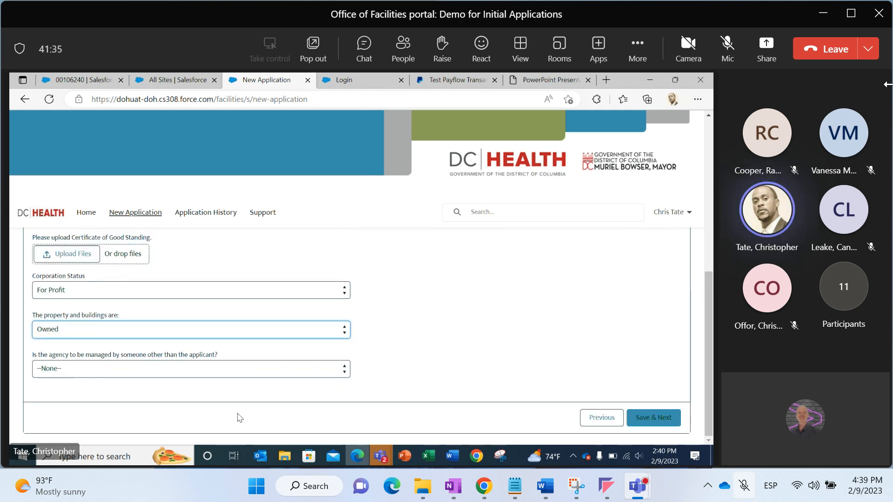
left_click(191, 369)
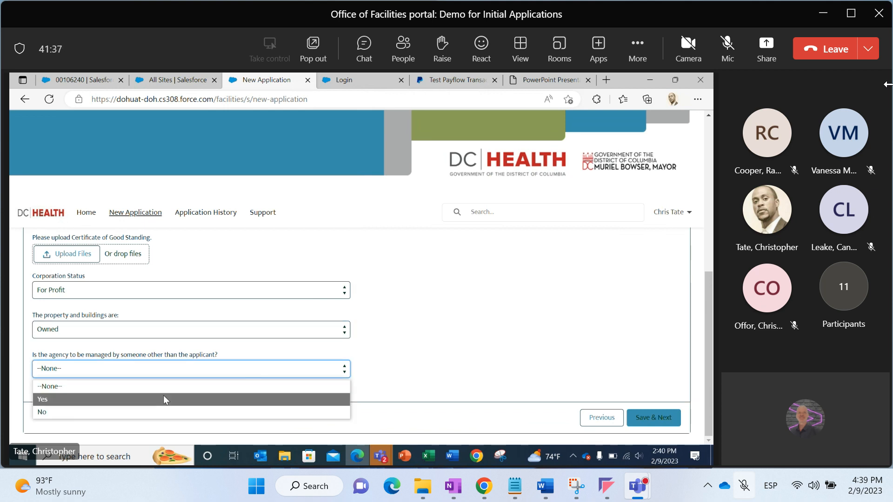
left_click(41, 399)
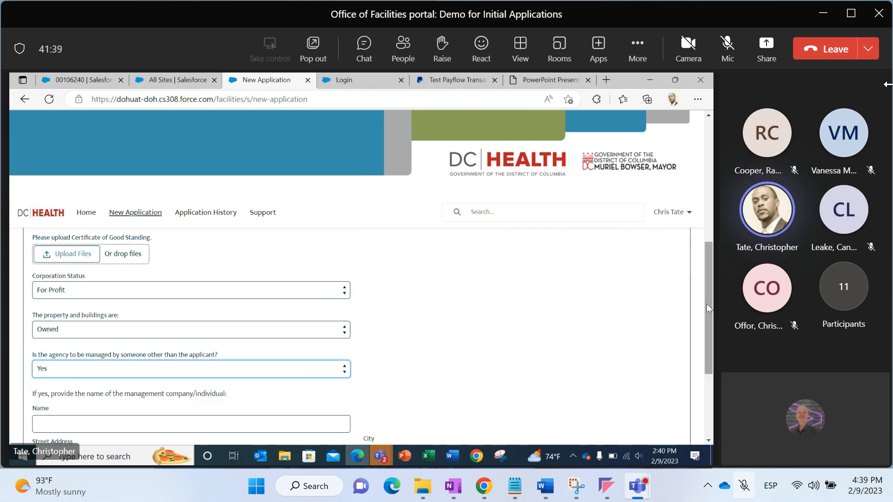
scroll("down", 3)
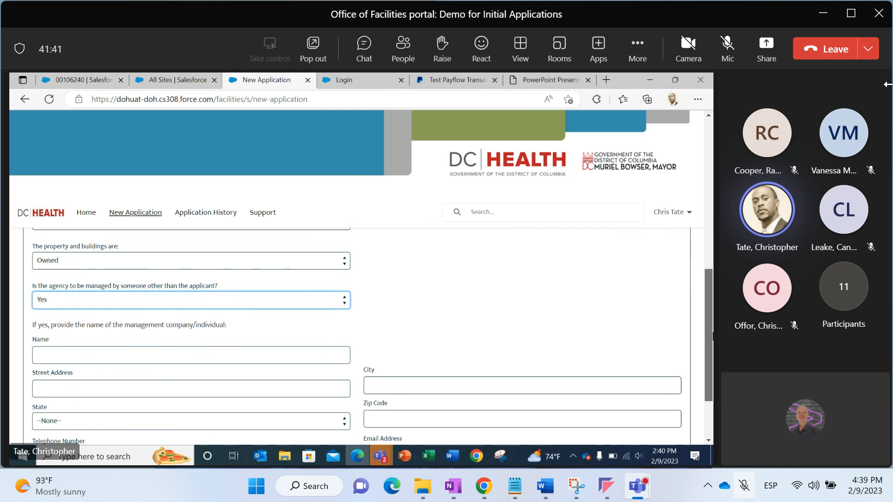
scroll("down", 3)
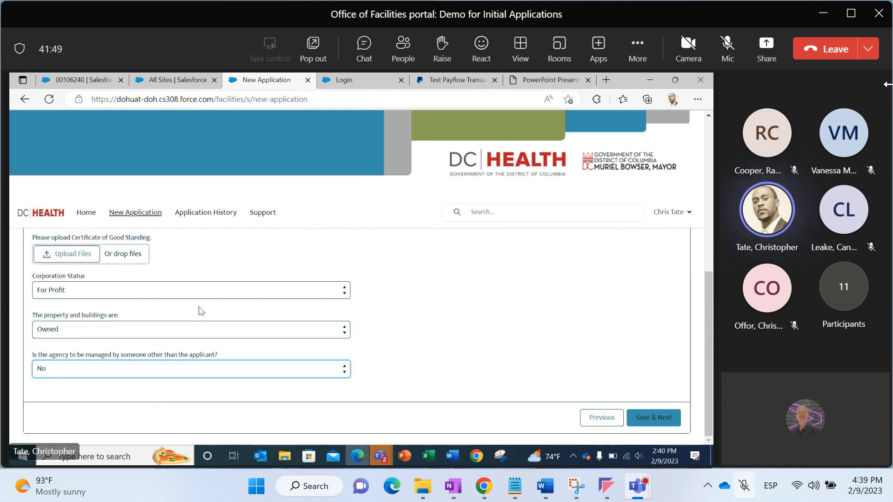
left_click(652, 418)
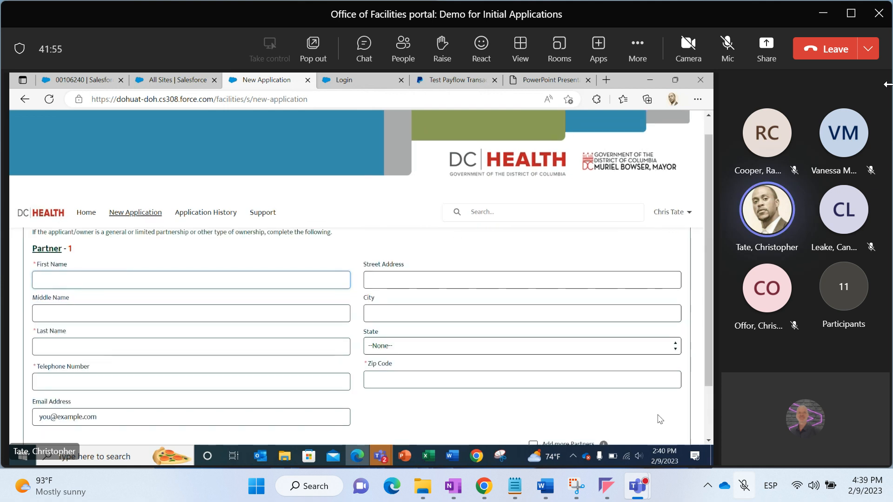
left_click(190, 279)
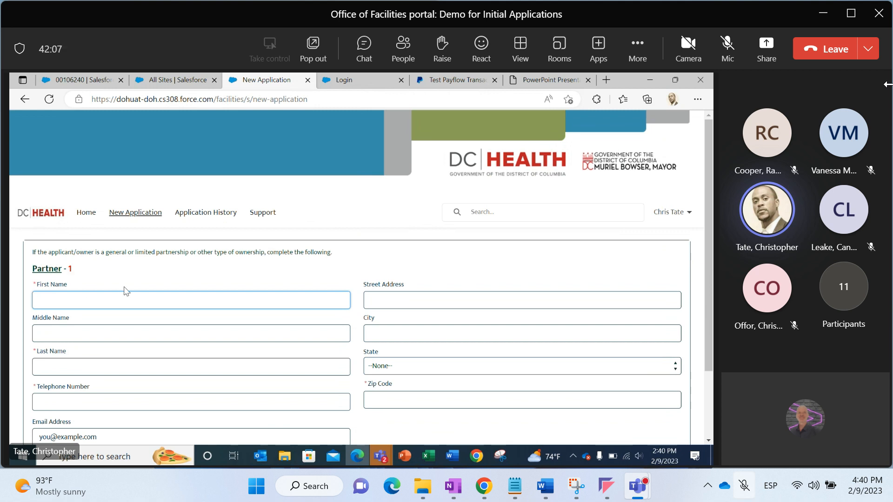
left_click(191, 300)
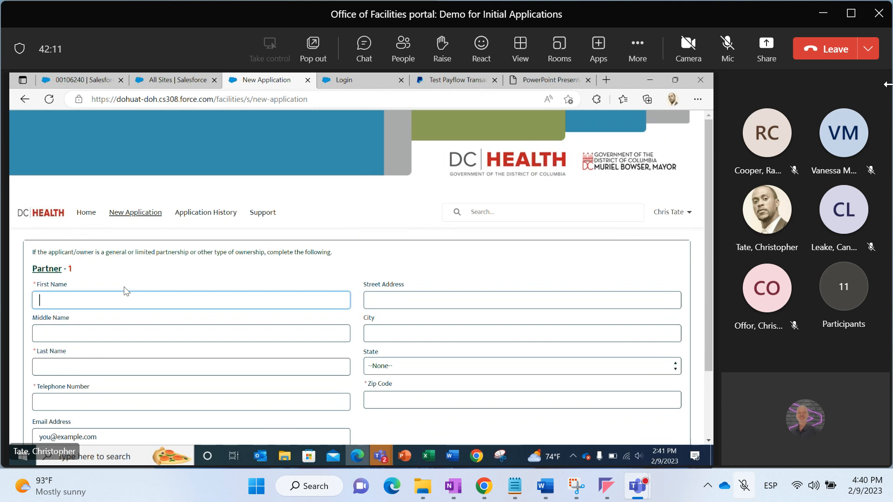
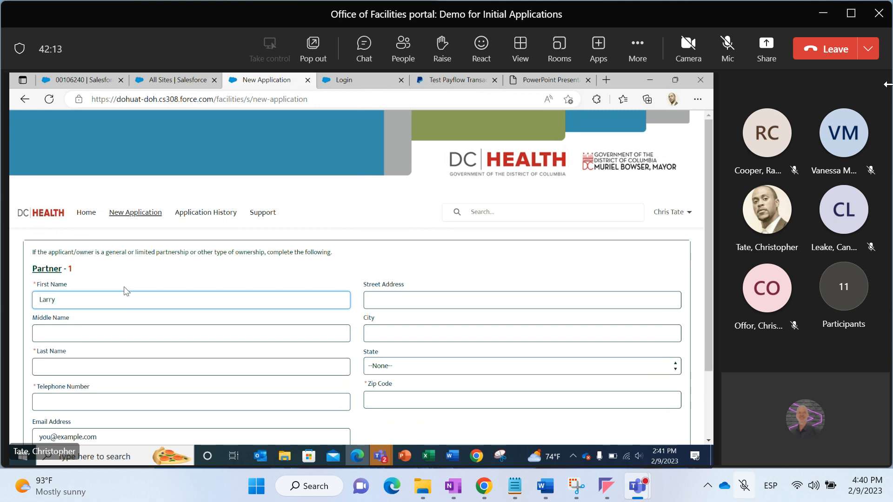
left_click(191, 366)
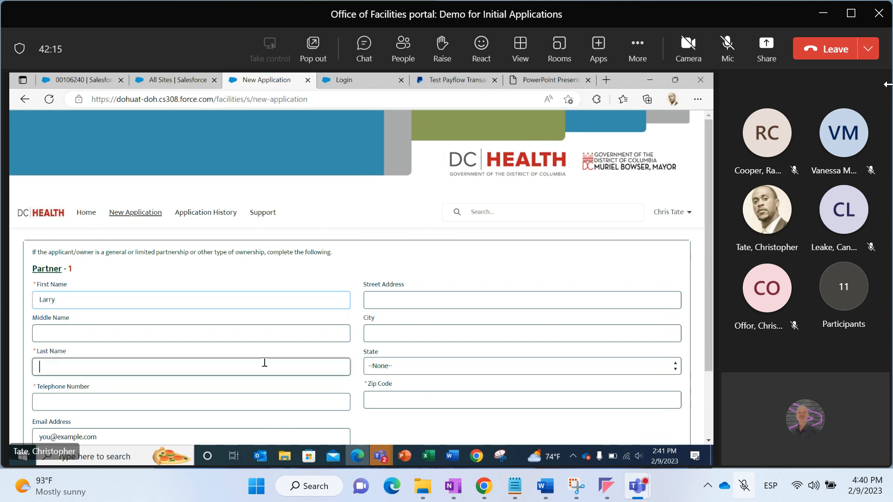
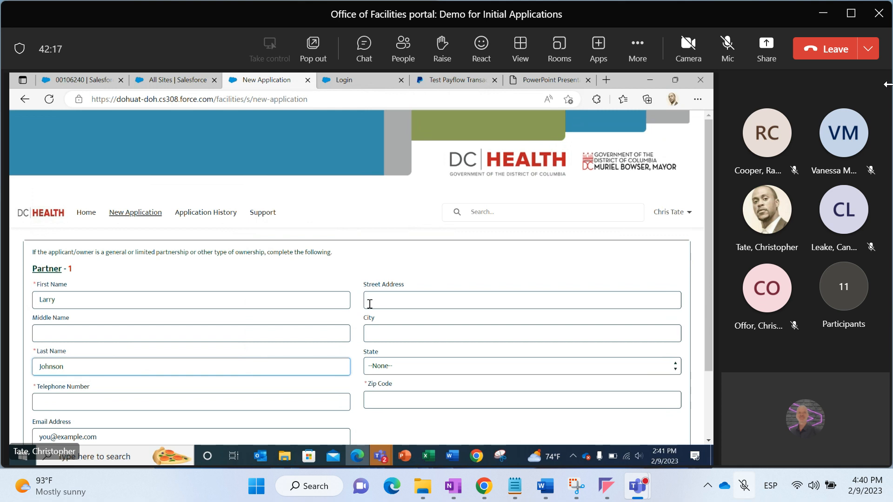
type("450")
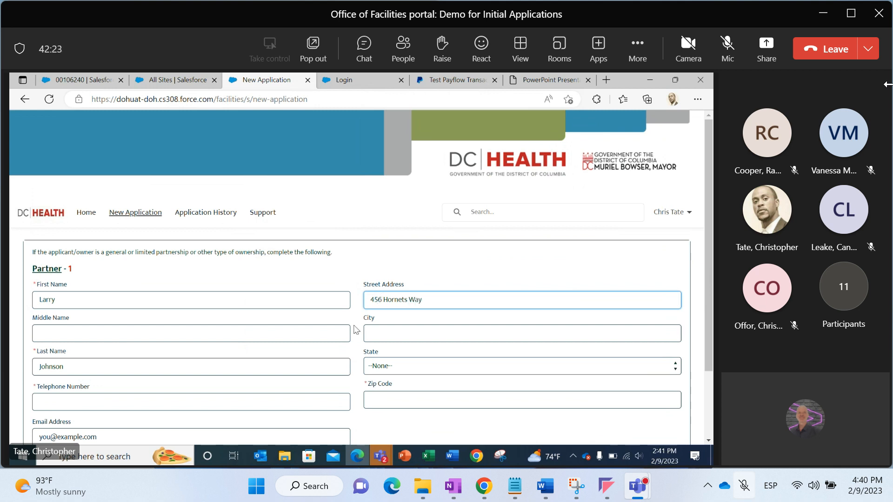
type("Charlotte")
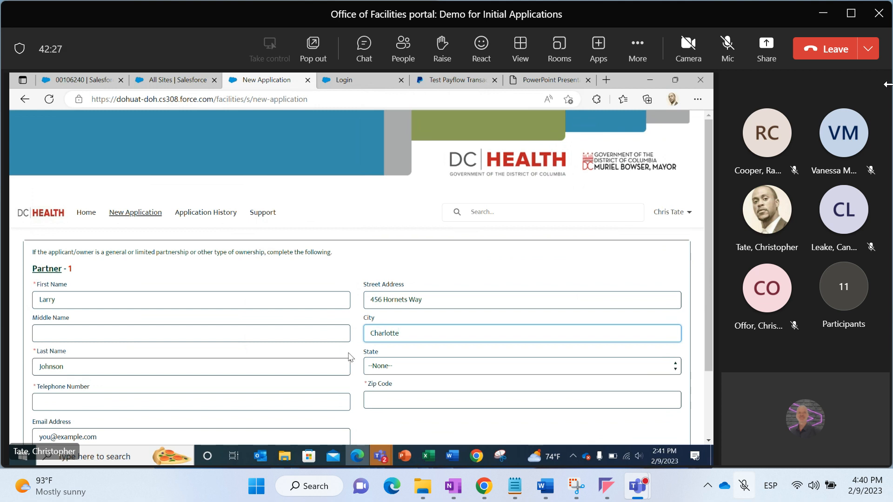
left_click(520, 365)
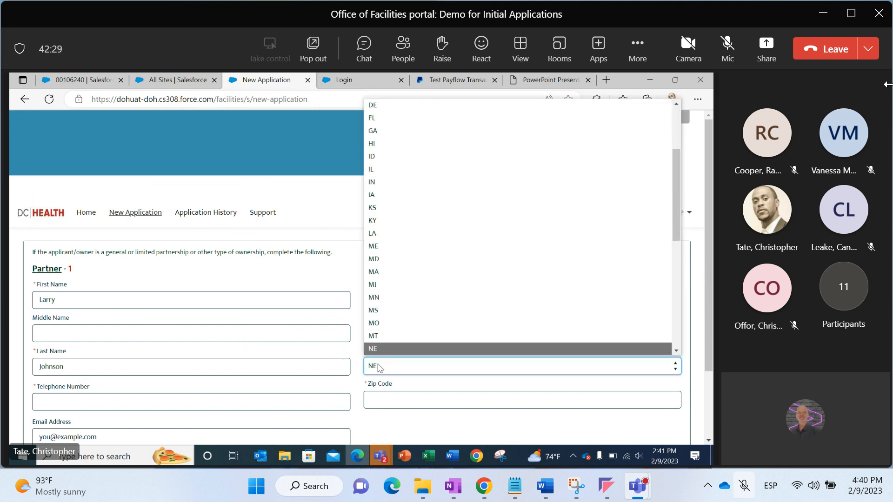
scroll("down", 3)
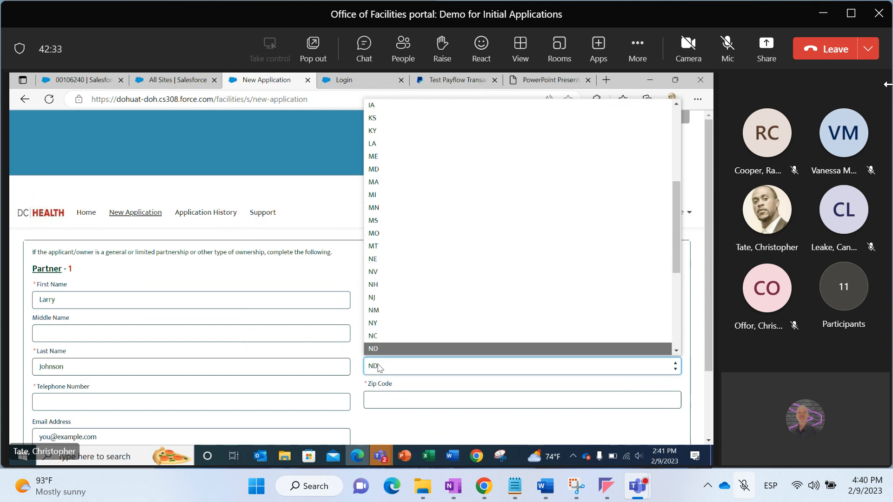
left_click(521, 399)
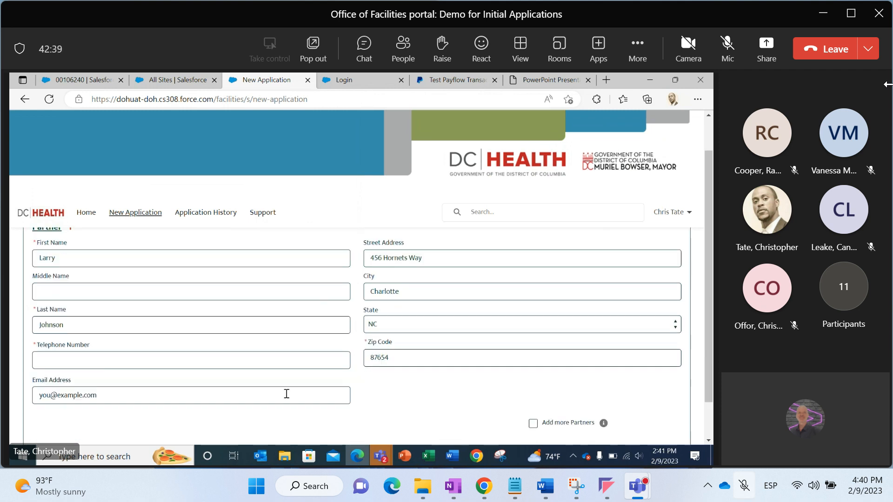
Step: Add the partner's email and zip 123345, set Add more Partners off, and save
left_click(191, 395)
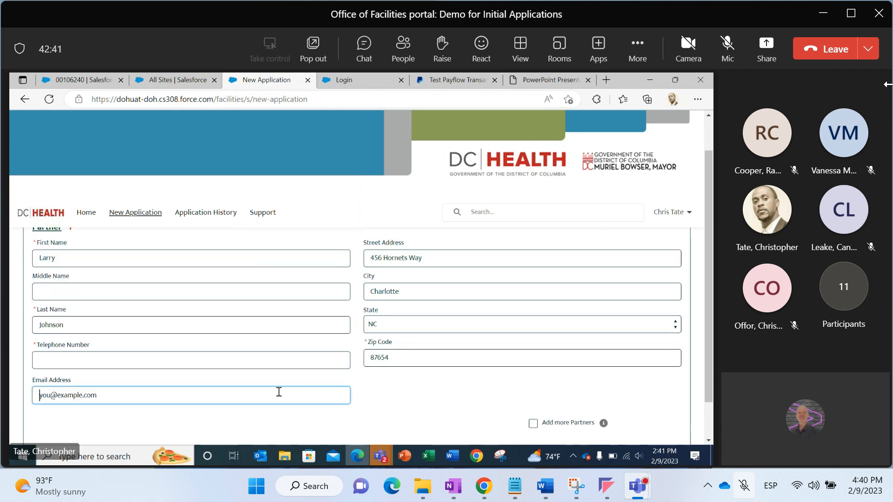
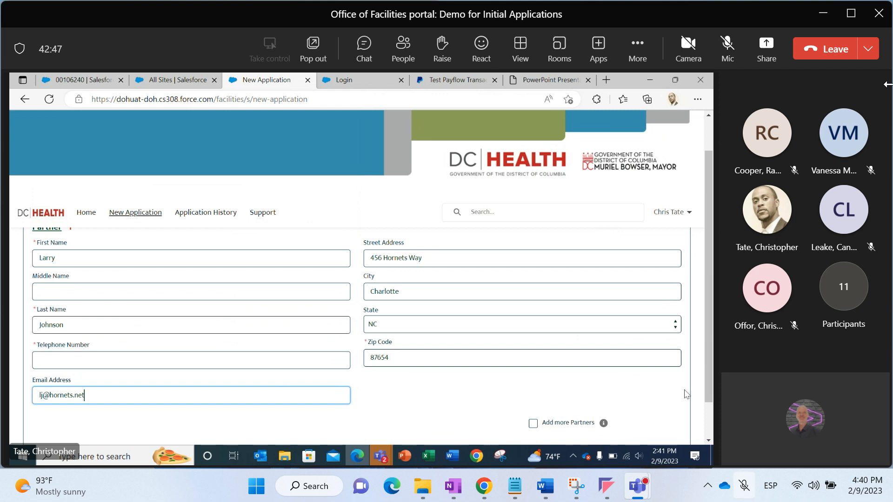
scroll("down", 3)
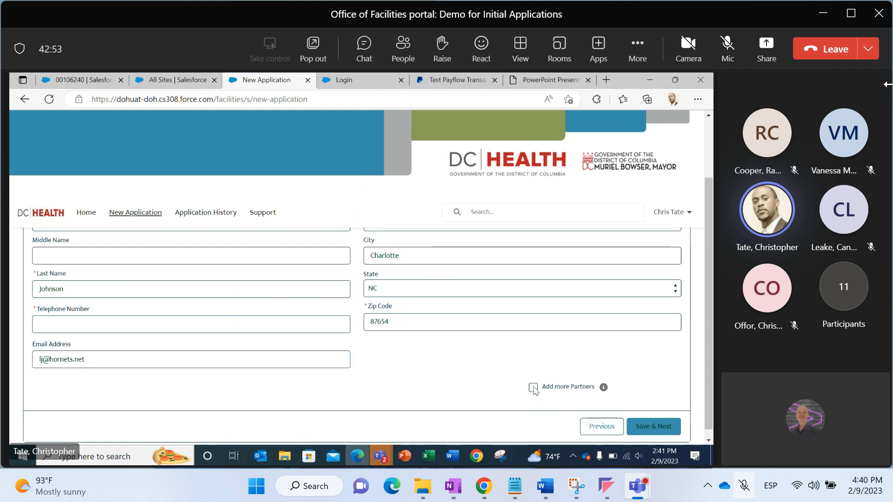
left_click(532, 388)
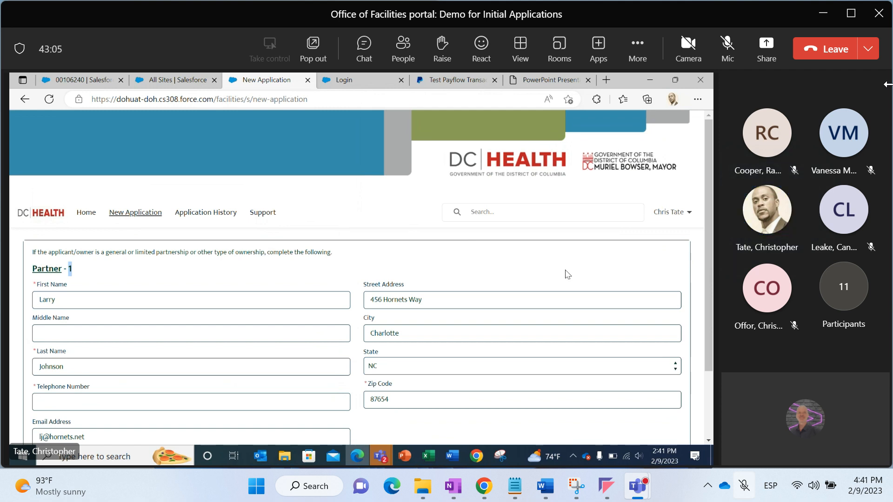
scroll("down", 3)
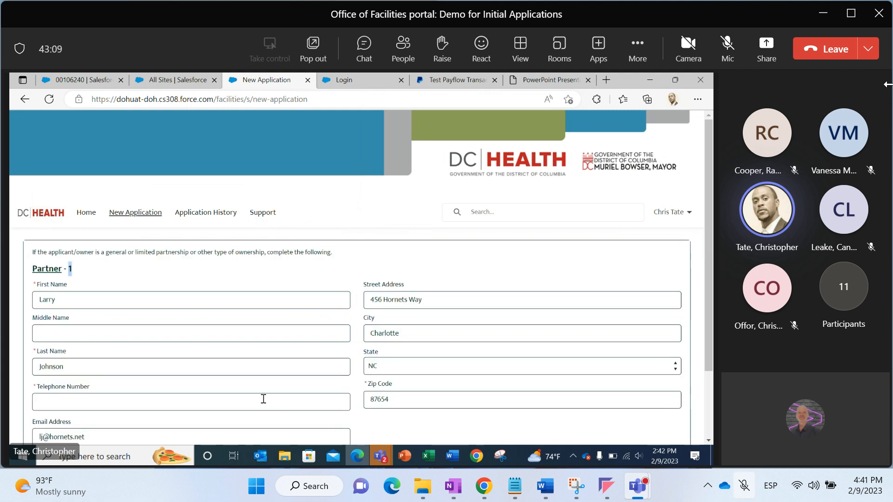
type("1233455554")
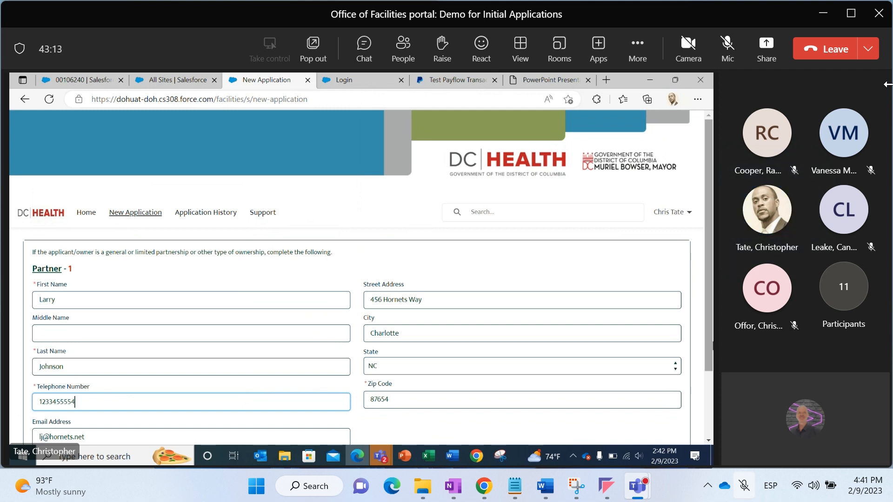
scroll("down", 3)
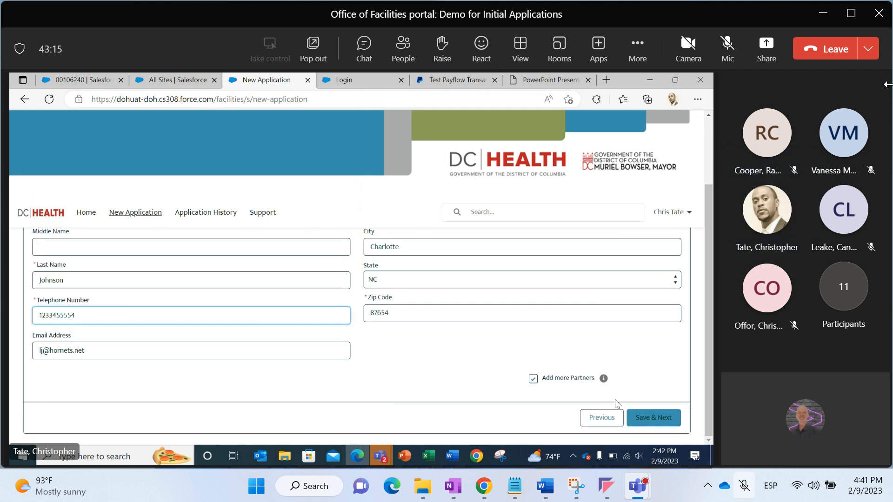
left_click(532, 378)
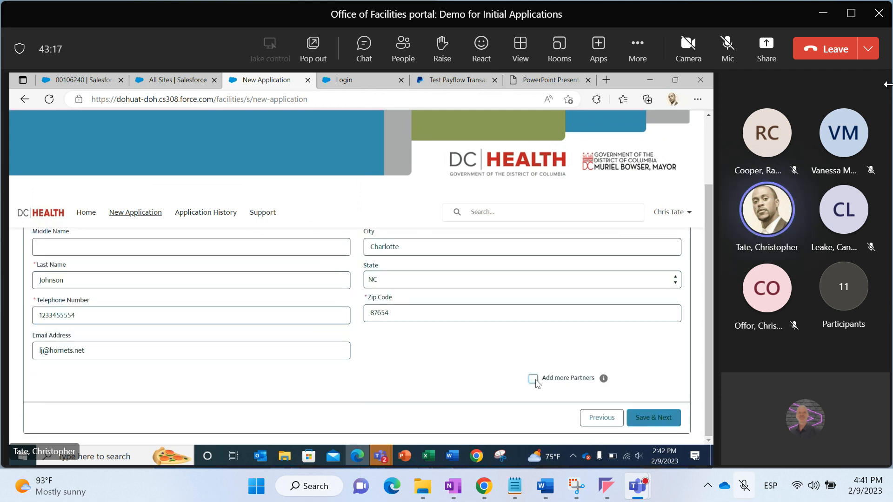
mouse_move(586, 409)
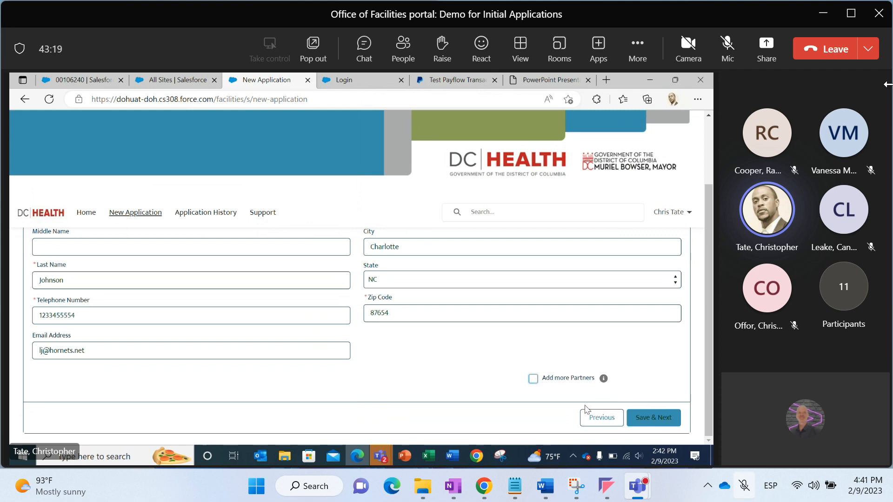
left_click(532, 378)
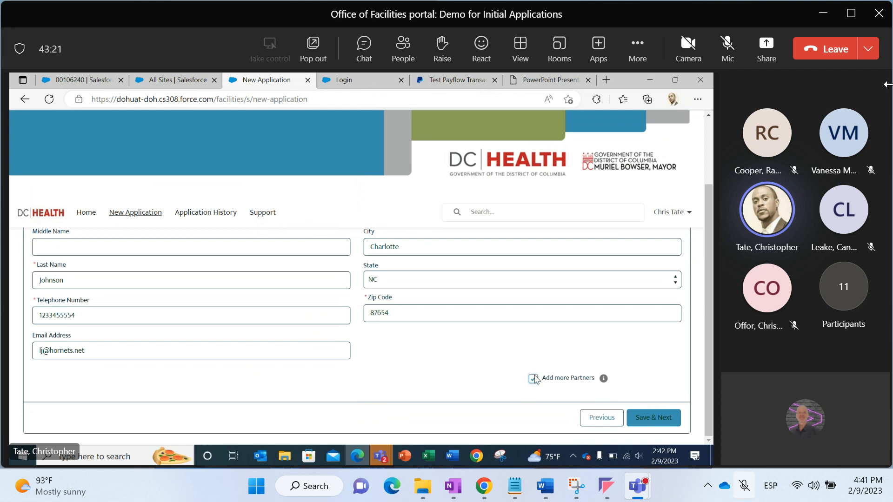
left_click(653, 417)
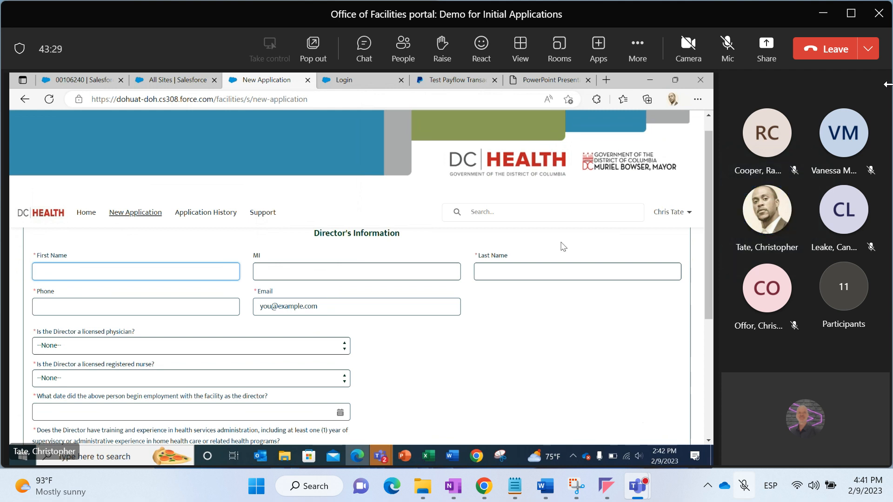
left_click(136, 271)
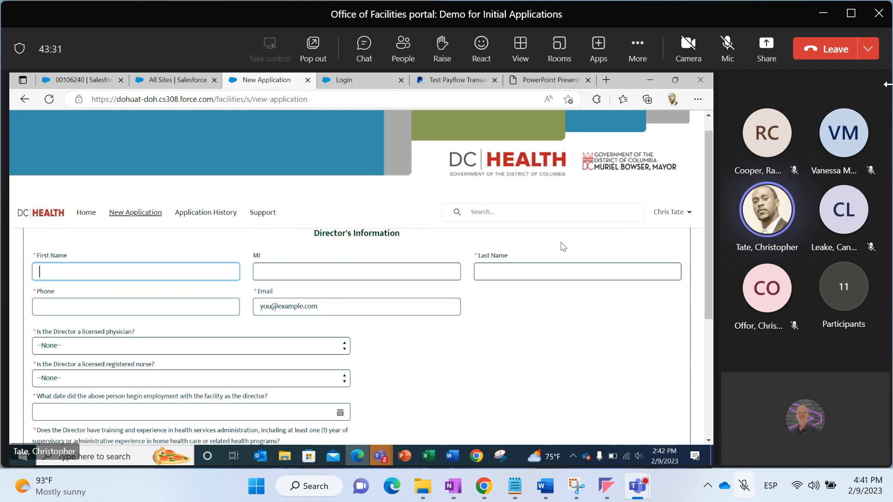
type("Patty")
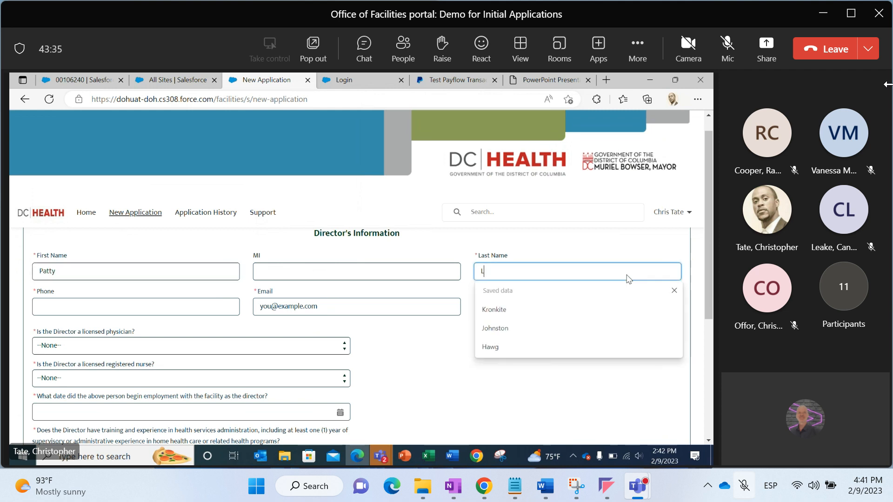
type("aBelle")
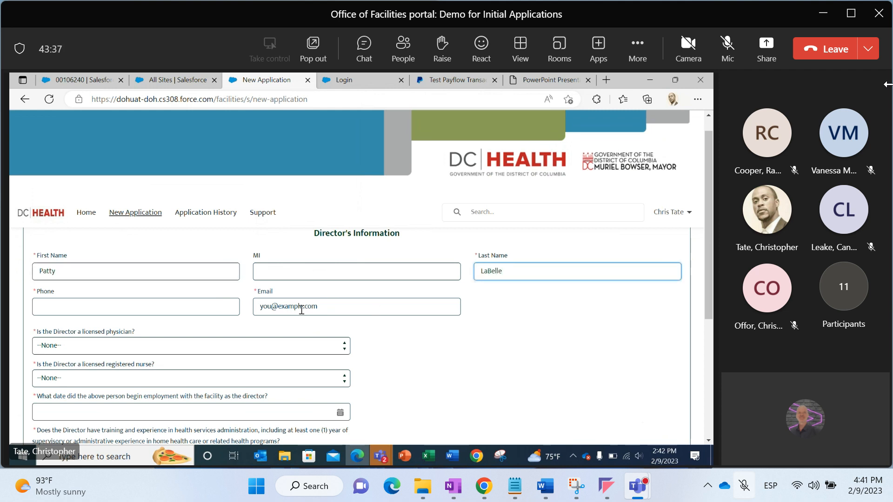
type("2322222")
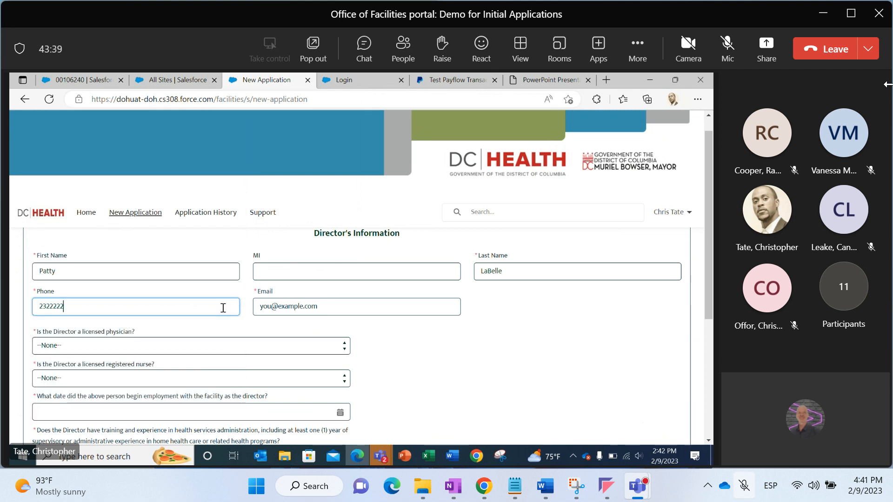
left_click(356, 307)
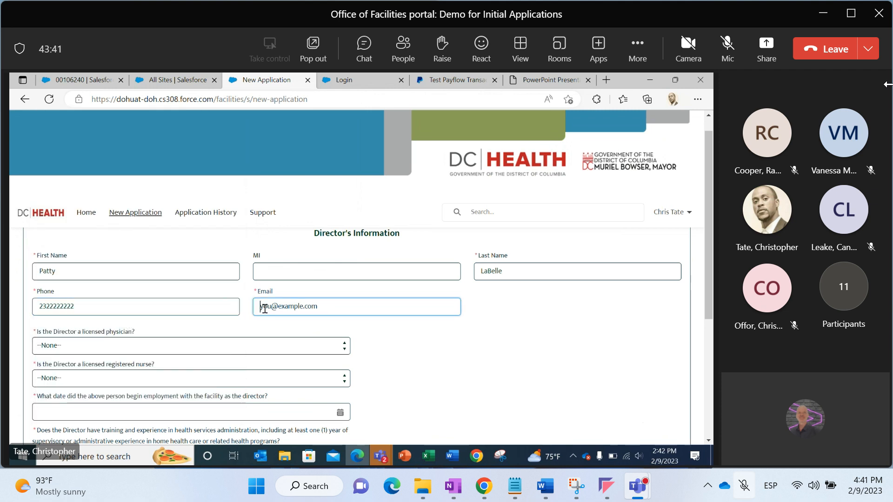
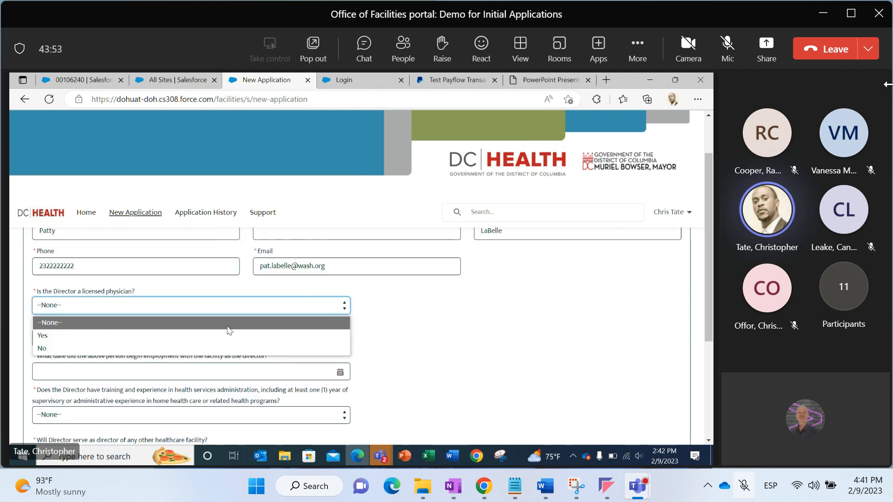
Step: Answer Yes to both licensed physician and licensed registered nurse questions
left_click(42, 335)
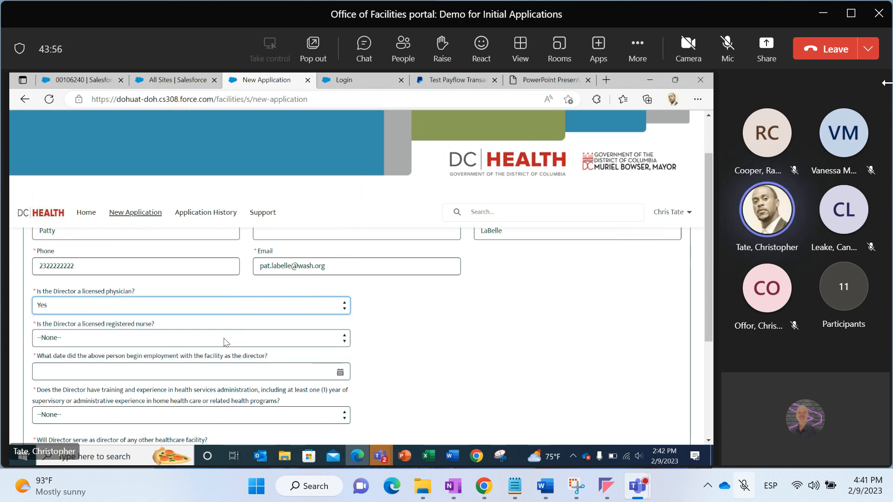
left_click(190, 338)
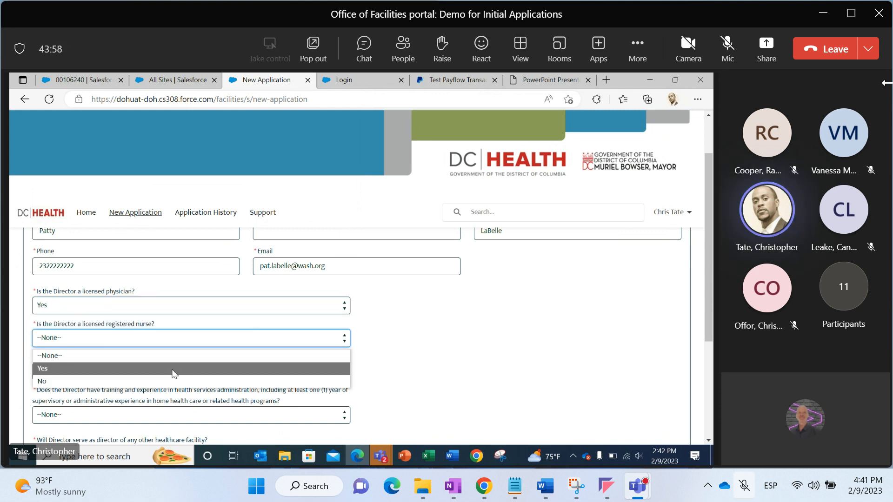
left_click(42, 368)
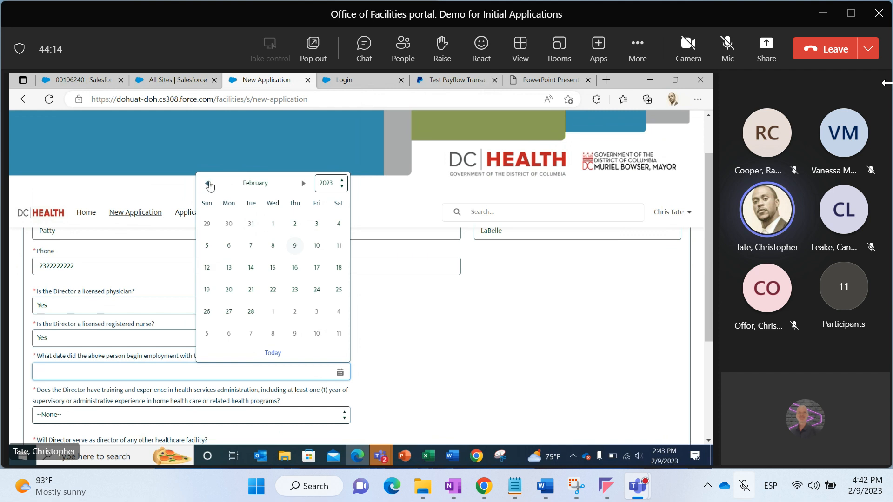
Step: Set the director's start date to May 1, 2009
left_click(207, 183)
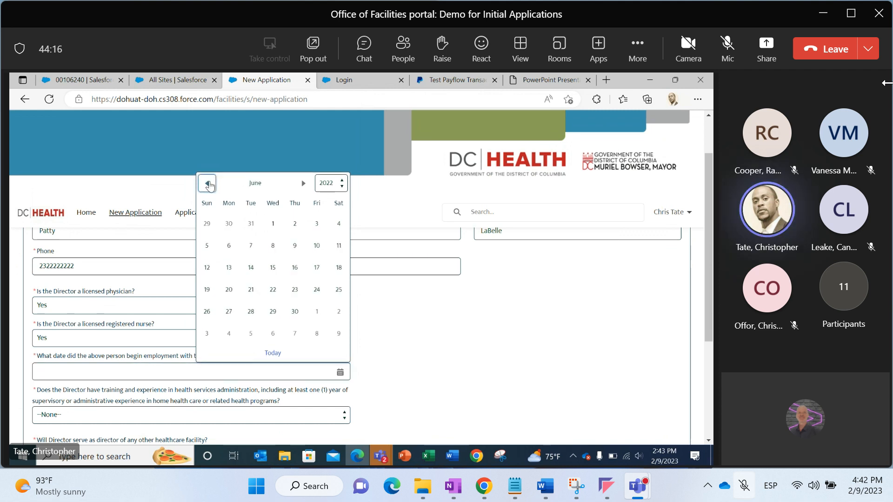
left_click(331, 183)
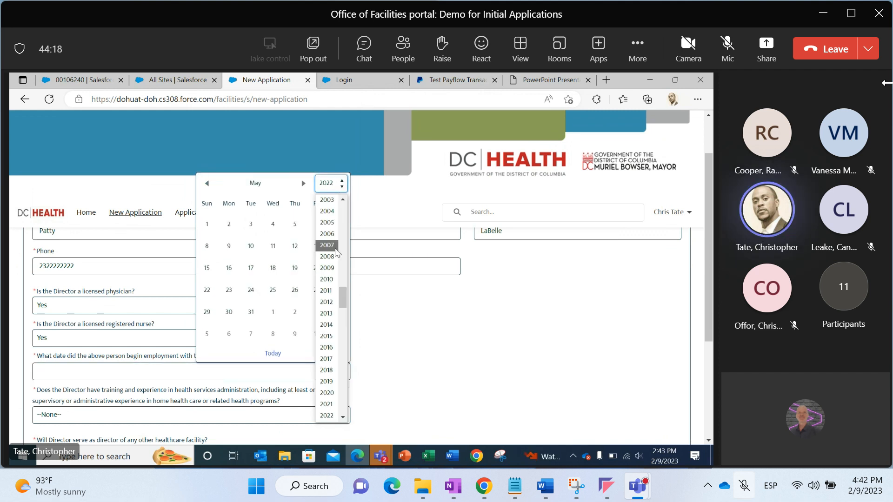
scroll("down", 3)
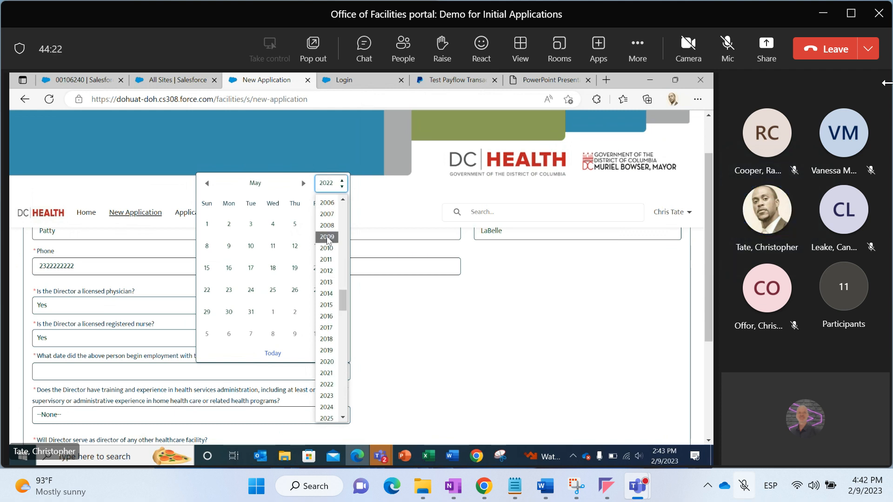
left_click(327, 237)
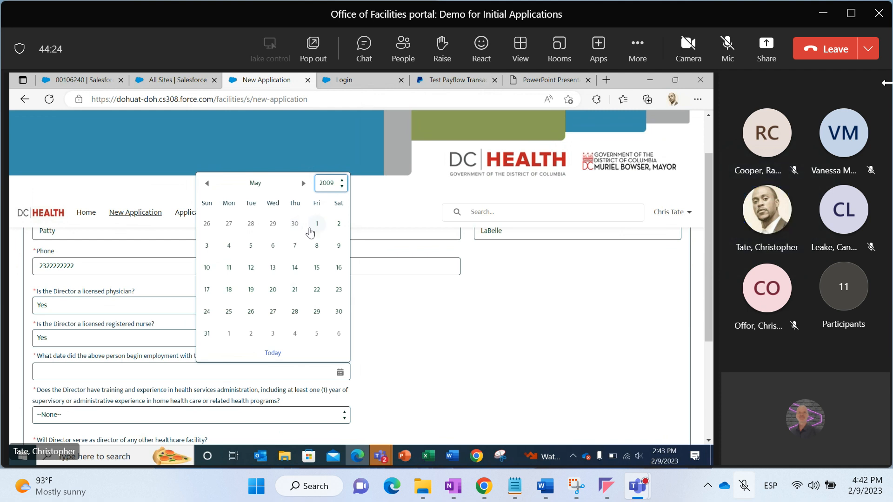
left_click(316, 223)
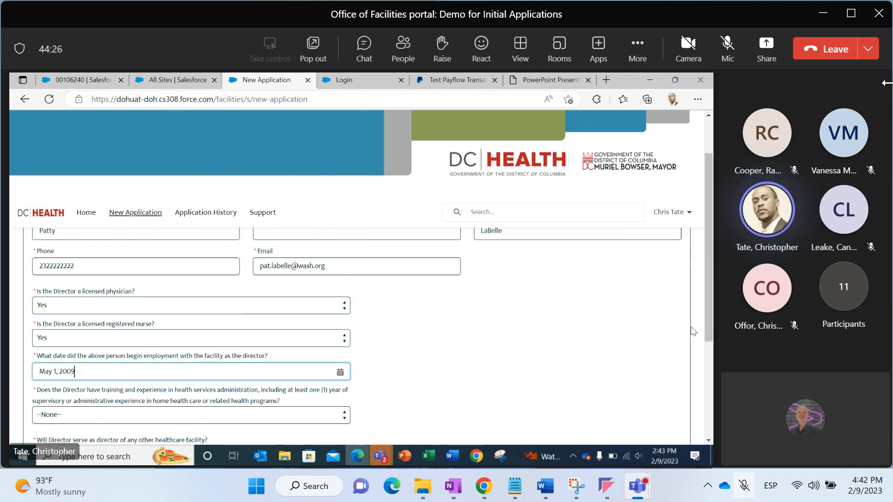
scroll("down", 3)
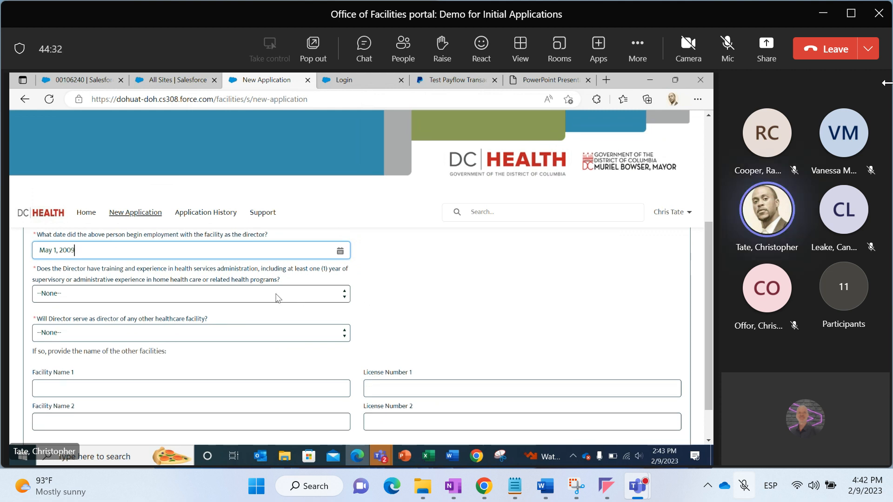
Step: Answer Yes to administration experience and No to directing other facilities
left_click(191, 294)
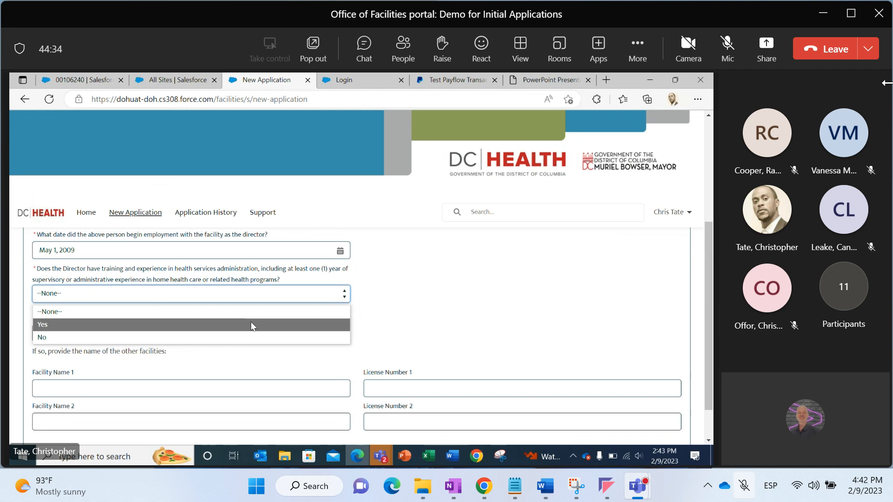
left_click(42, 324)
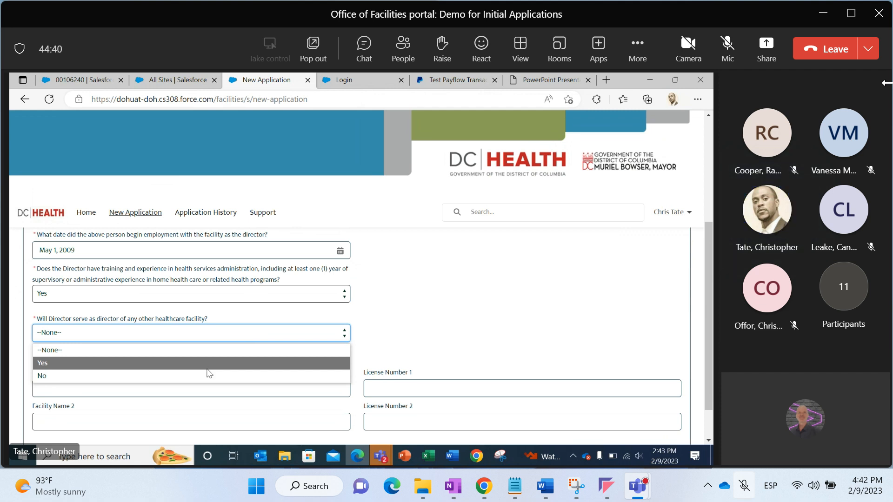
left_click(41, 376)
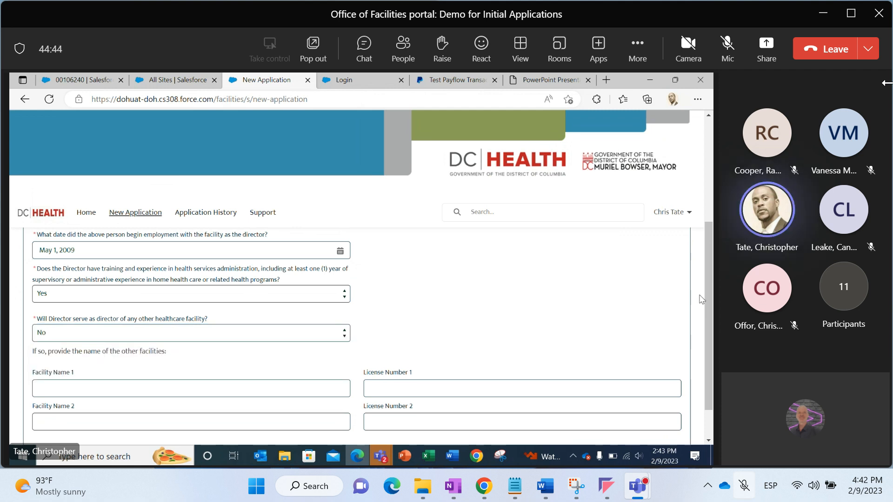
scroll("down", 3)
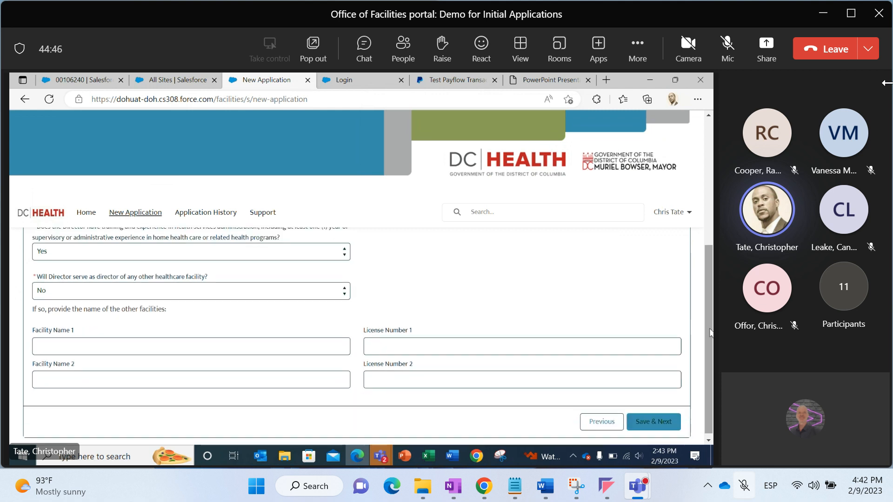
mouse_move(228, 297)
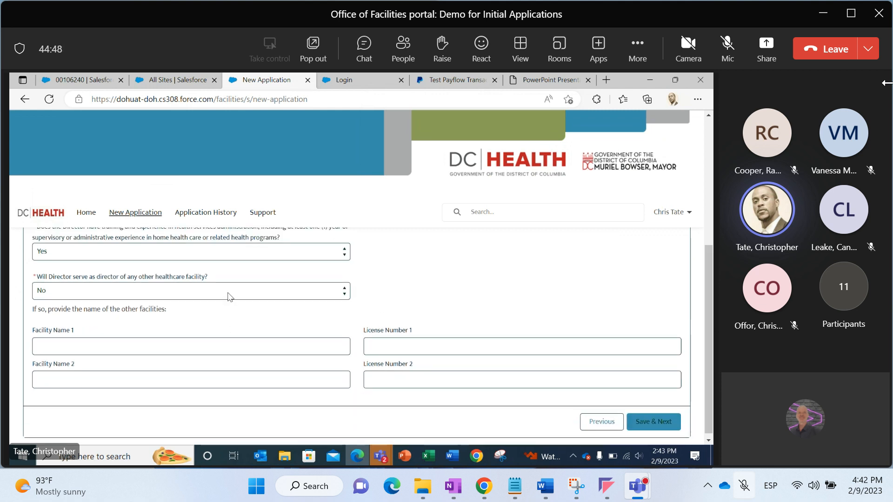
Step: Save the director, answer Yes to liability insurance, and continue to certification
left_click(652, 421)
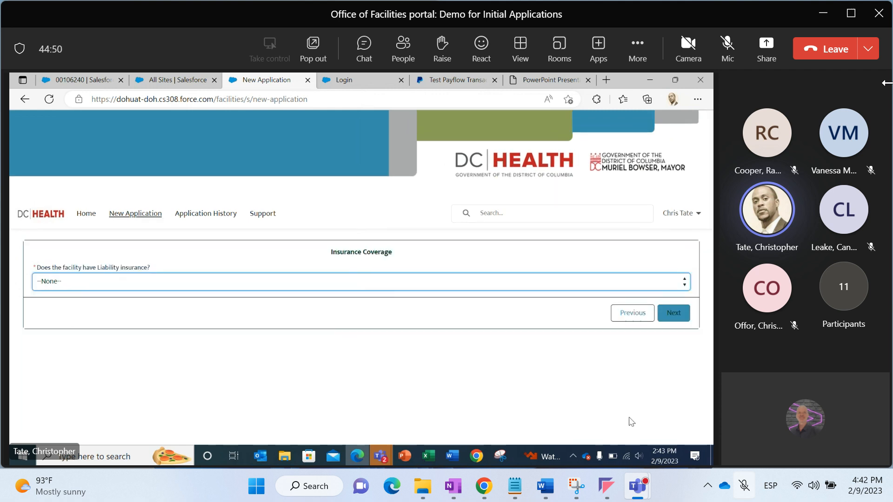
mouse_move(589, 365)
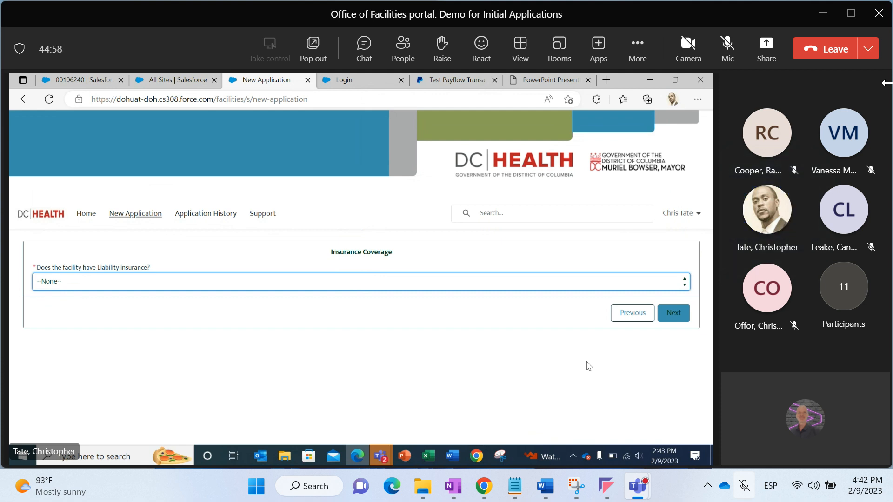
left_click(361, 282)
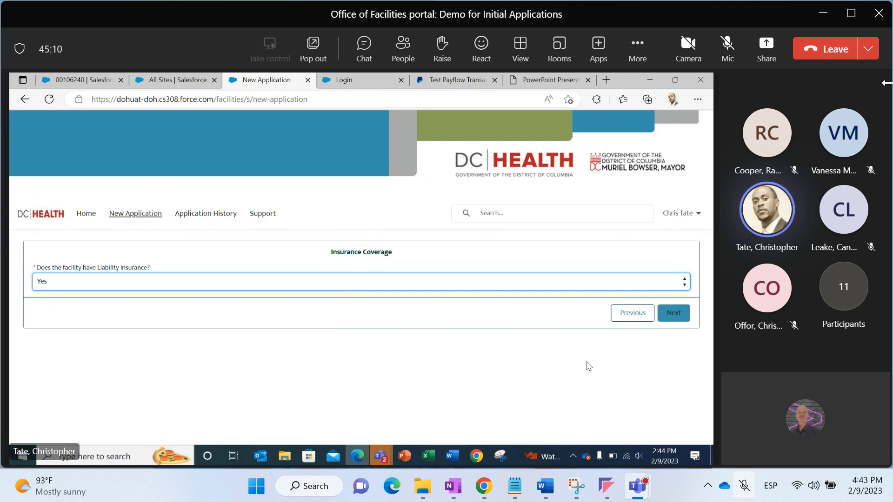
mouse_move(648, 368)
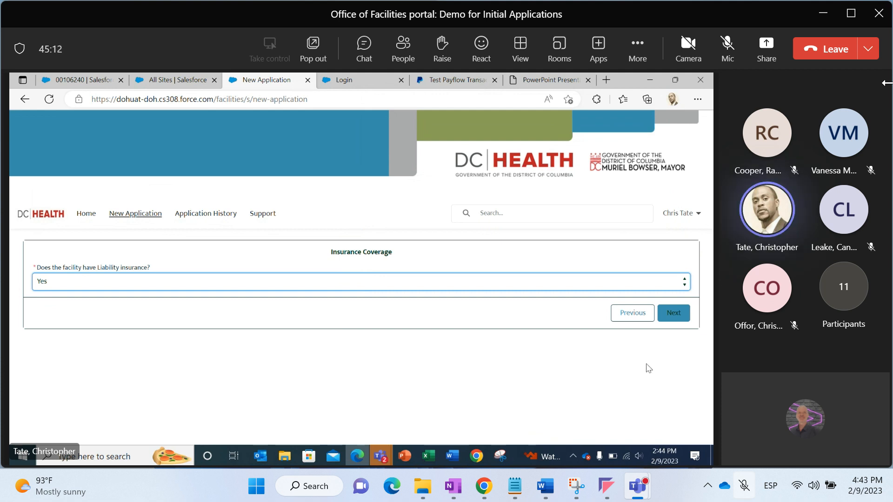
left_click(673, 313)
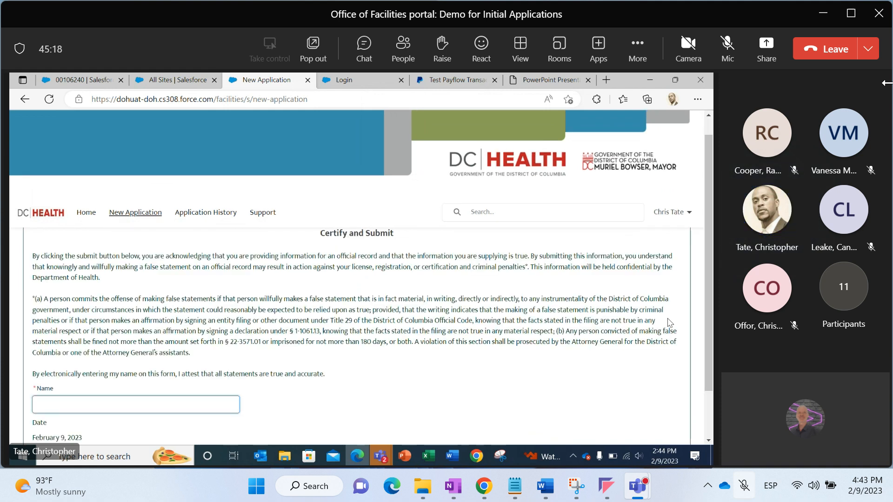
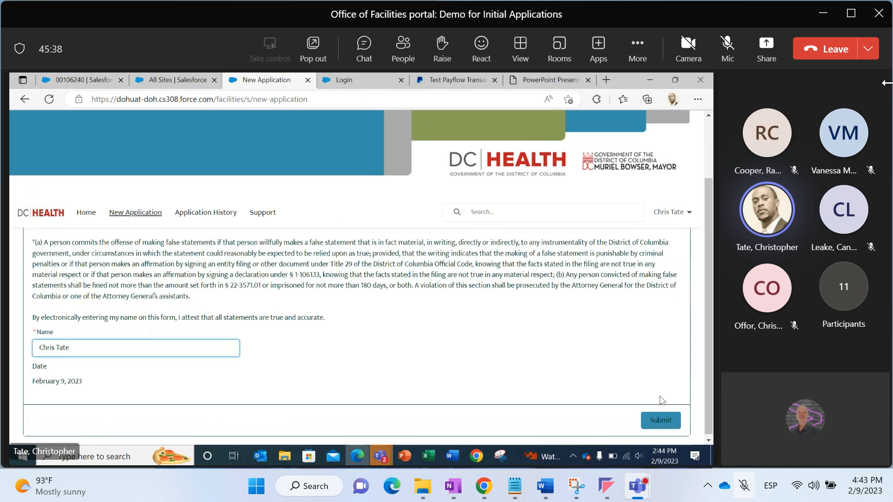
left_click(659, 421)
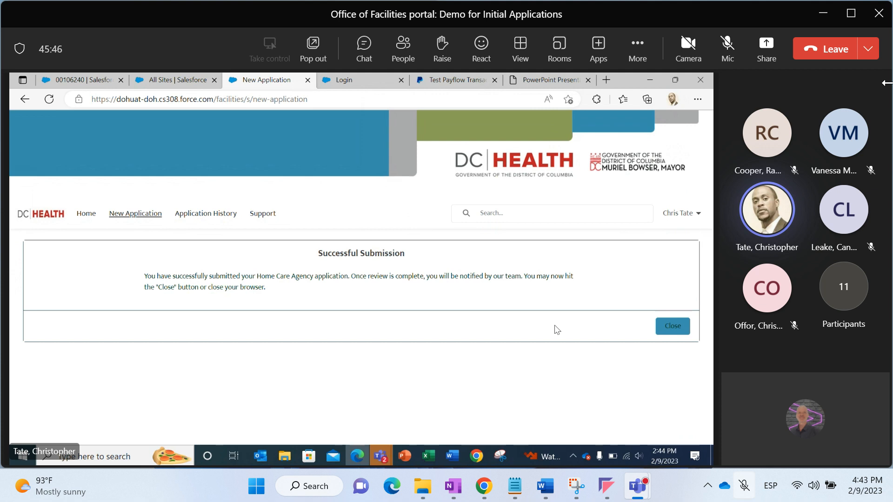
mouse_move(726, 94)
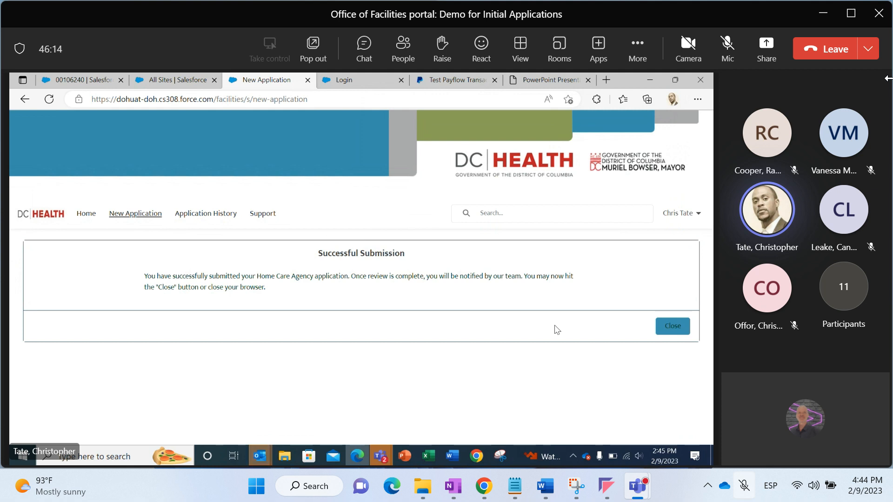
left_click(673, 325)
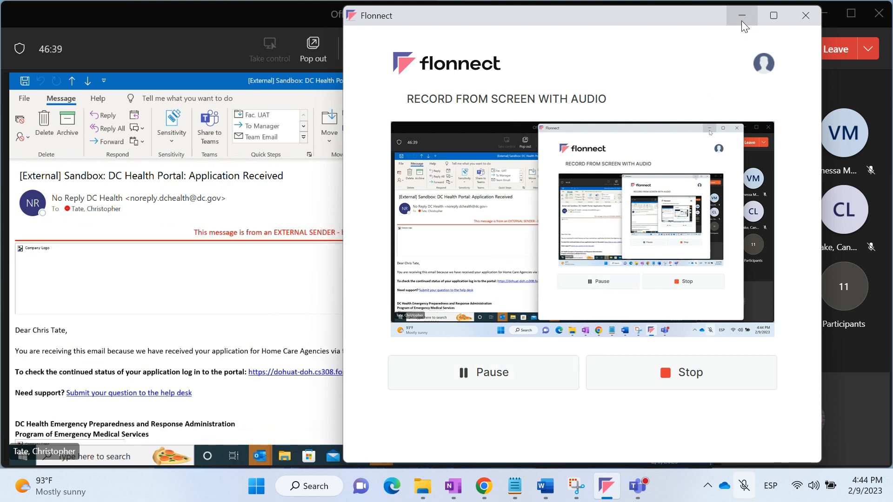
Step: Show the Outlook inbox with the 'DC Health Portal: Application Received' email
left_click(741, 15)
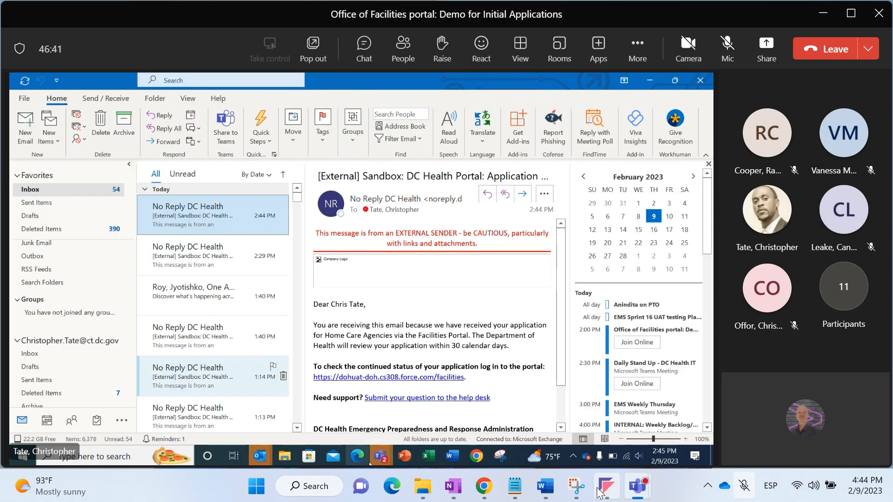